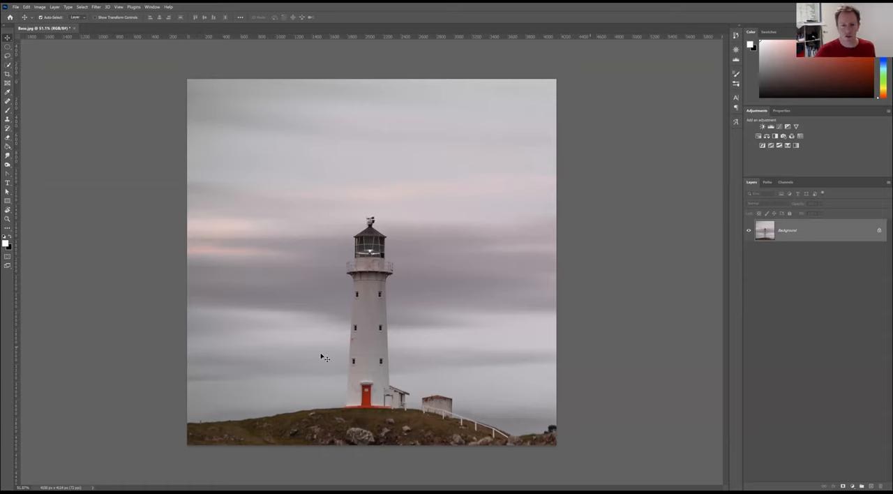
pyautogui.moveTo(519, 153)
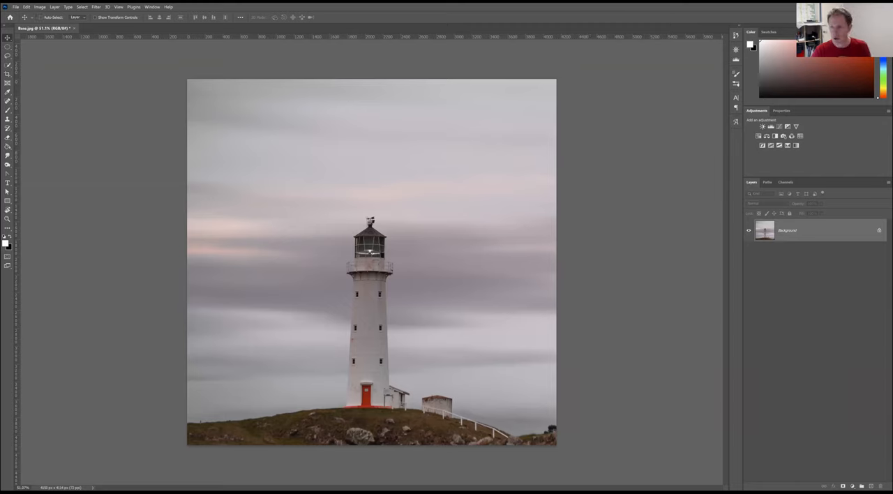
# Duplicate the lighthouse background layer with Ctrl+J.
pyautogui.press('ctrl+j')
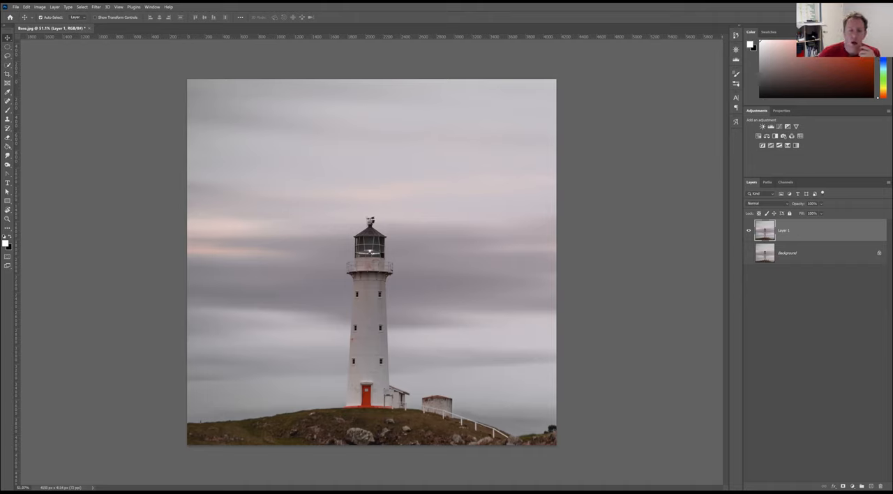
pyautogui.moveTo(764, 252)
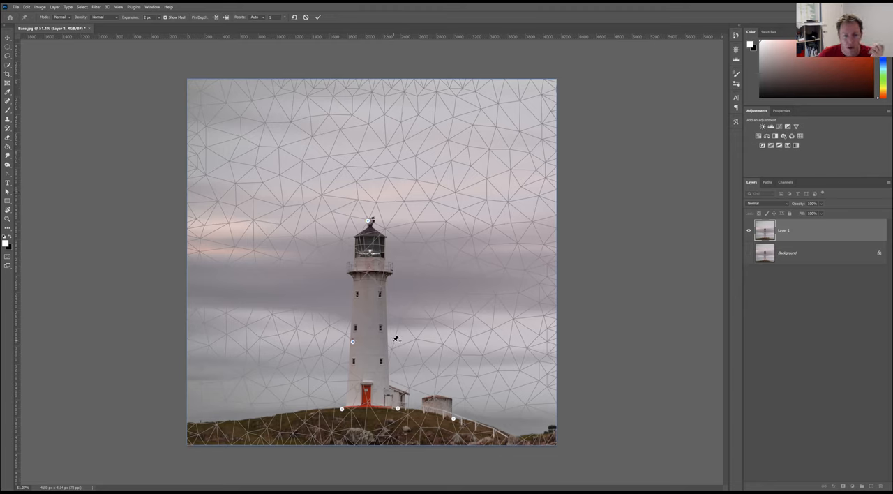
# Pin the lighthouse in place and pull both bottom corners of the hill downward to round its crest.
pyautogui.click(385, 339)
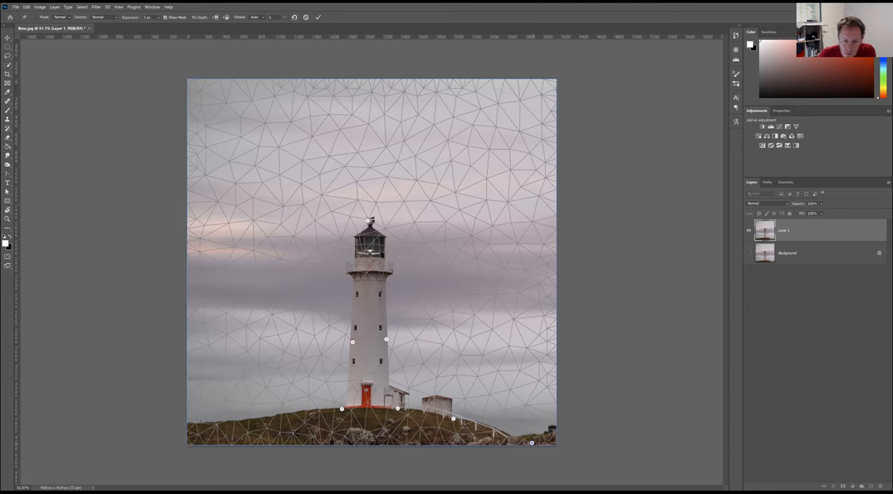
pyautogui.moveTo(532, 442); pyautogui.dragTo(540, 458)
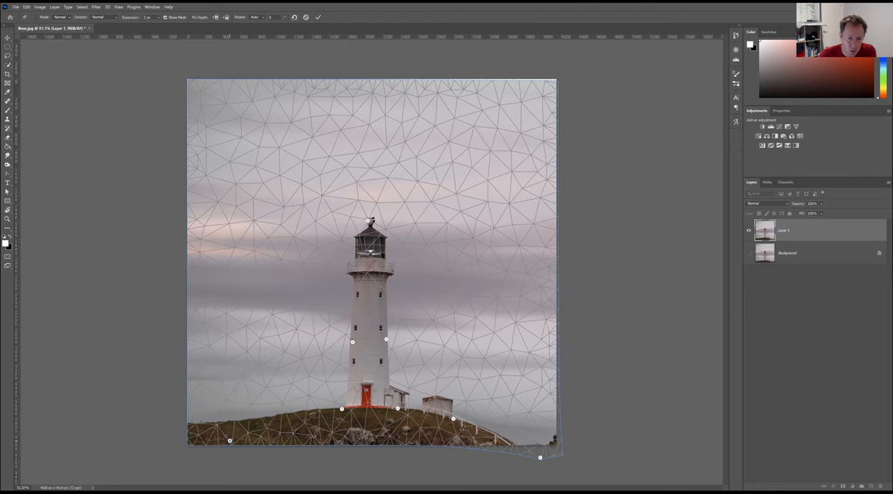
pyautogui.moveTo(229, 440); pyautogui.dragTo(229, 473)
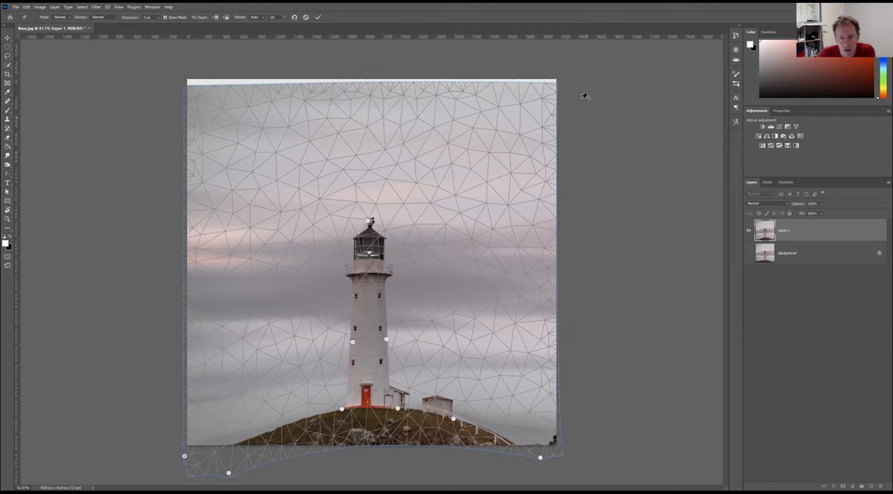
pyautogui.moveTo(362, 114)
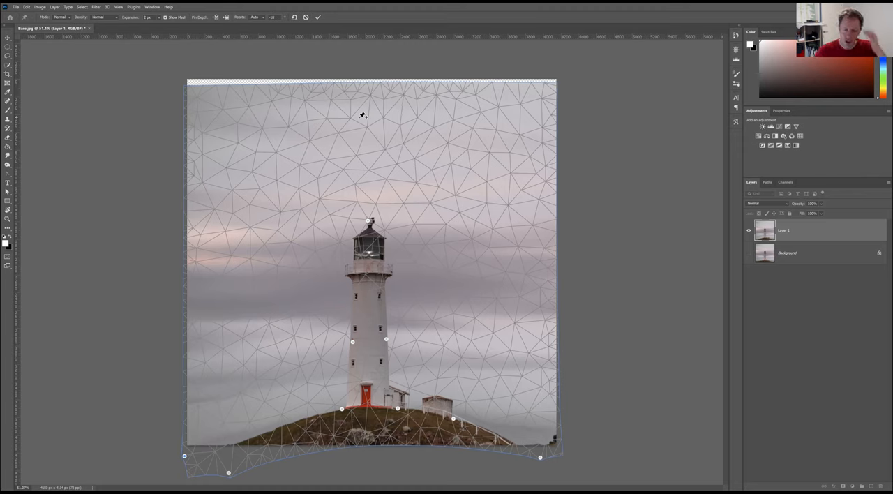
pyautogui.moveTo(204, 83)
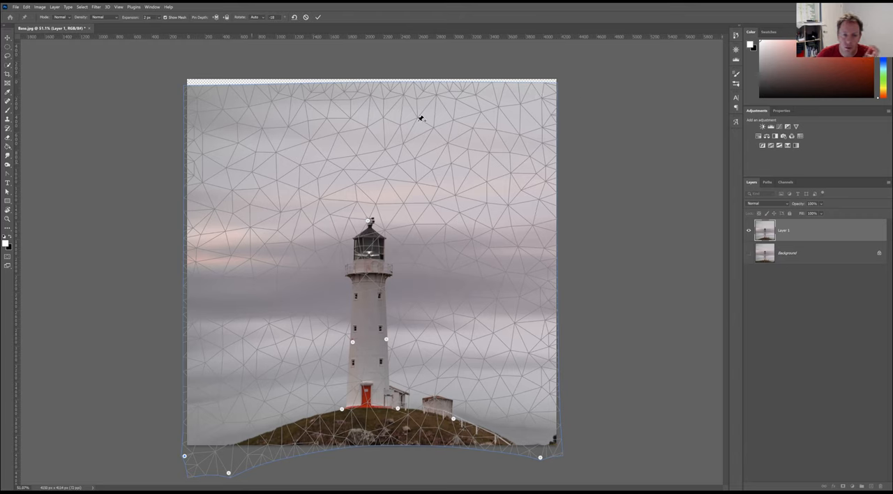
pyautogui.moveTo(446, 123)
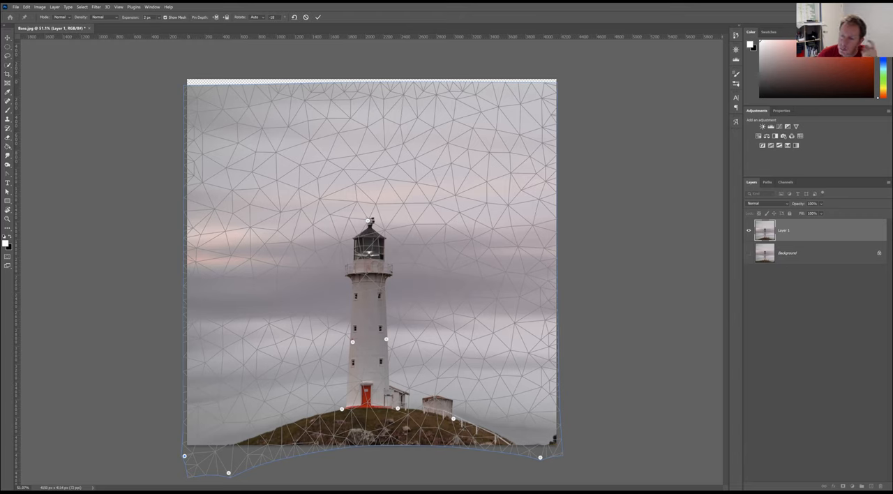
pyautogui.moveTo(641, 121)
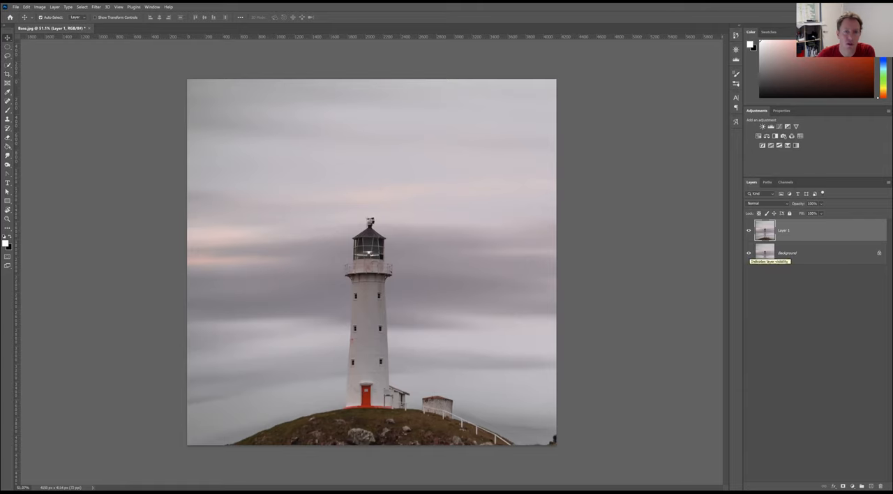
pyautogui.moveTo(195, 90)
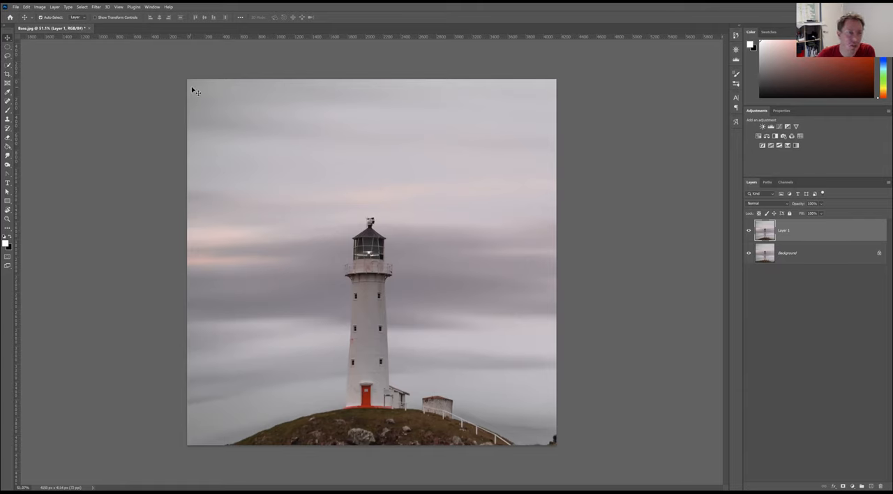
pyautogui.moveTo(407, 189)
pyautogui.write('Cloning')
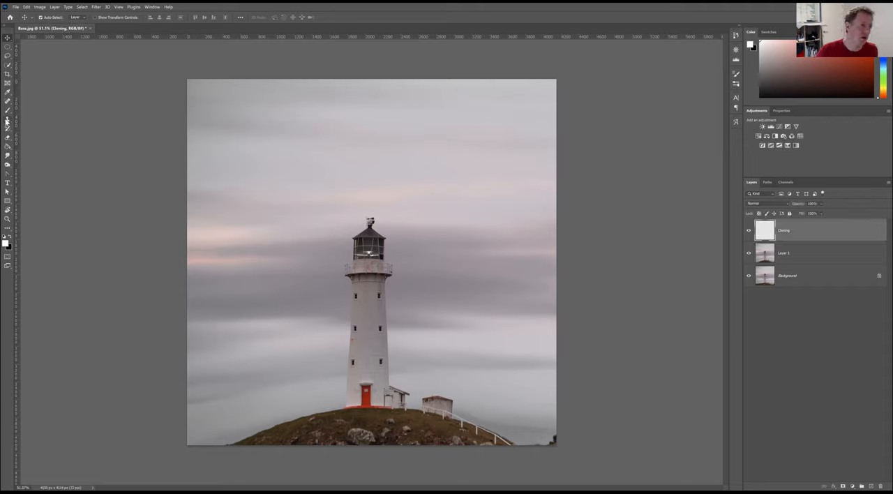
# Add a Curves adjustment layer over the lighthouse image.
pyautogui.click(7, 120)
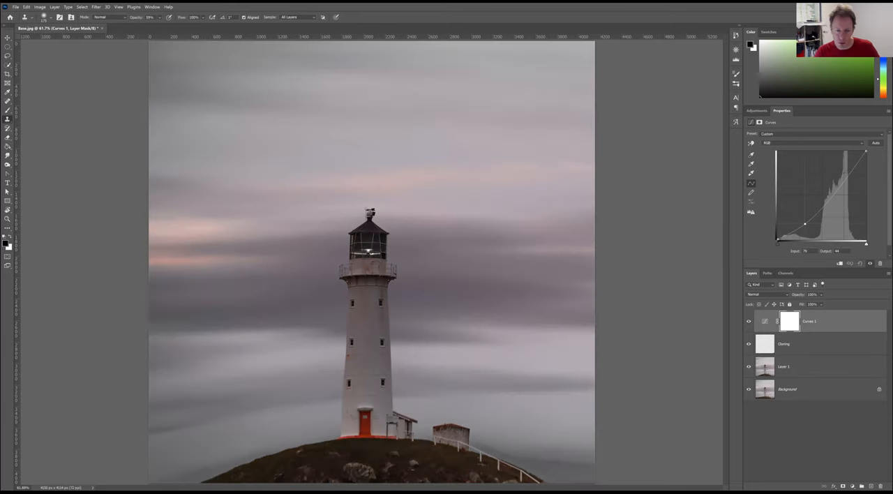
# Reshape the curve into an S for contrast and mask the Curves layer to the lighthouse.
pyautogui.moveTo(803, 225); pyautogui.dragTo(829, 190)
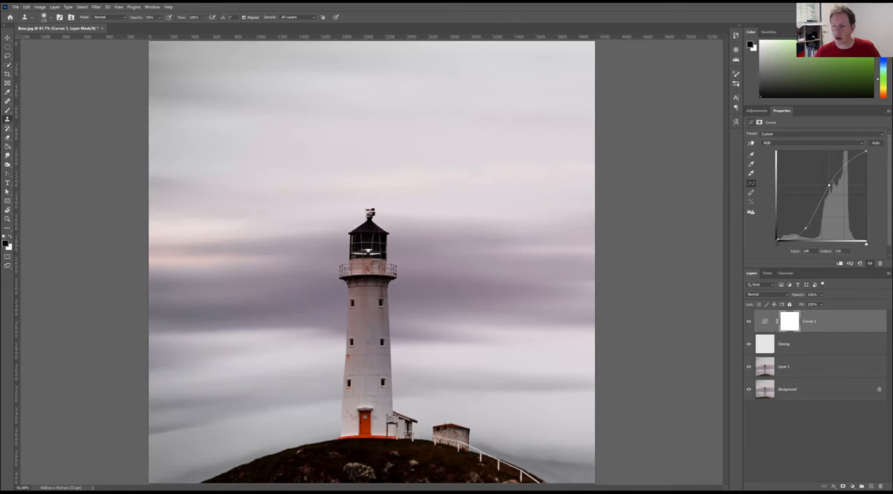
pyautogui.click(790, 321)
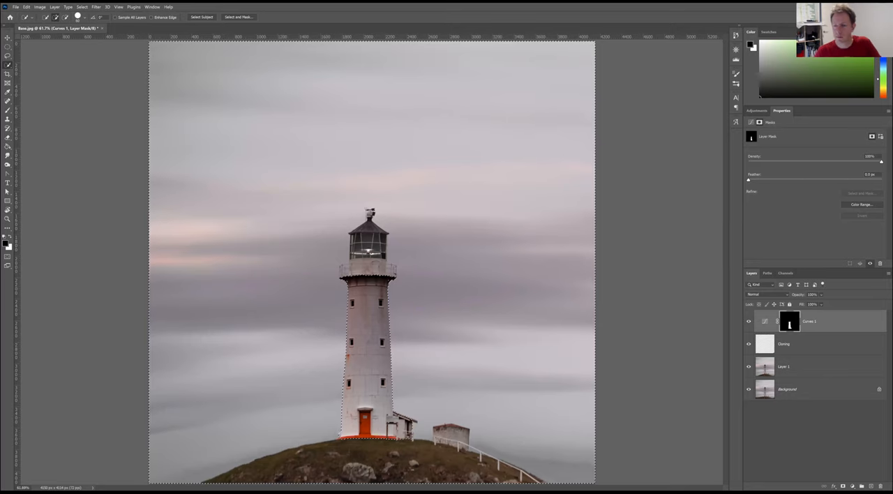
# Add a Brightness/Contrast adjustment layer above the Curves layer.
pyautogui.click(764, 321)
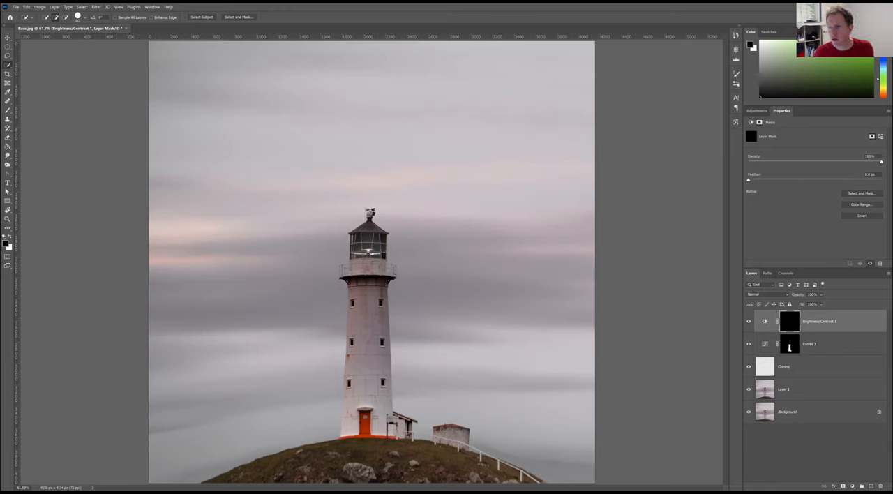
# Raise the Brightness and Contrast sliders of the masked Brightness/Contrast layer.
pyautogui.click(764, 321)
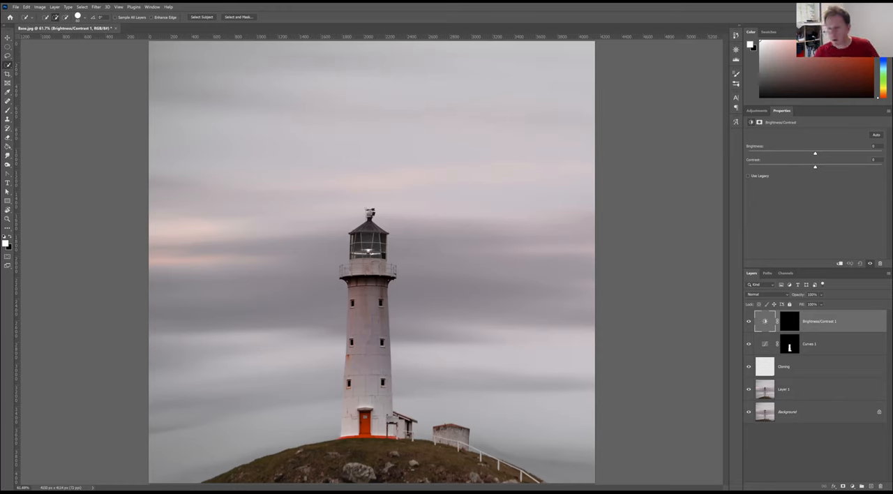
pyautogui.moveTo(814, 154); pyautogui.dragTo(834, 153)
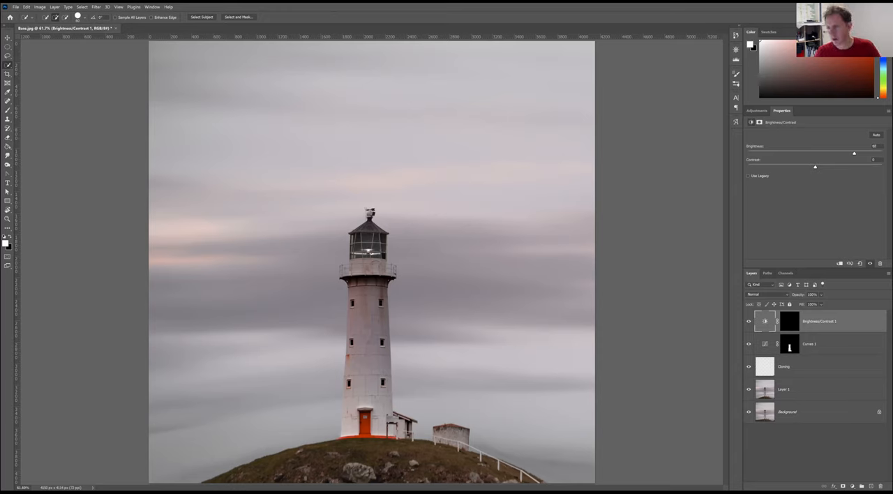
pyautogui.moveTo(854, 153); pyautogui.dragTo(857, 153)
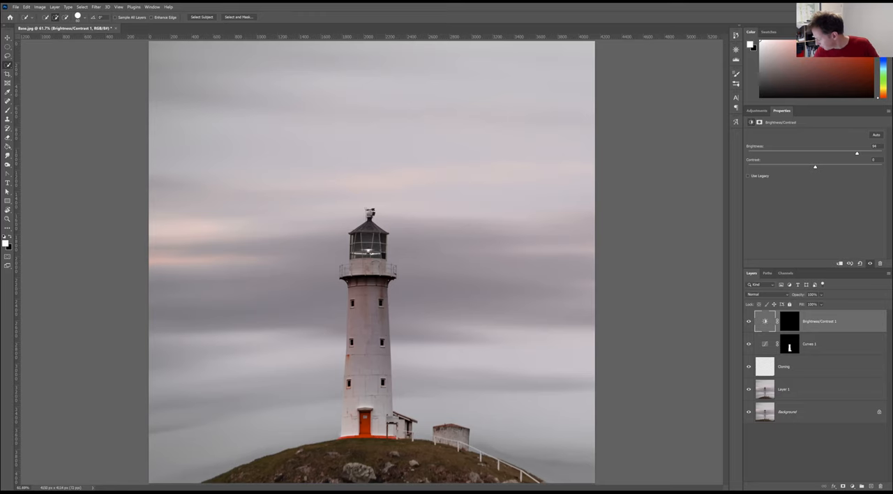
pyautogui.moveTo(815, 166); pyautogui.dragTo(826, 166)
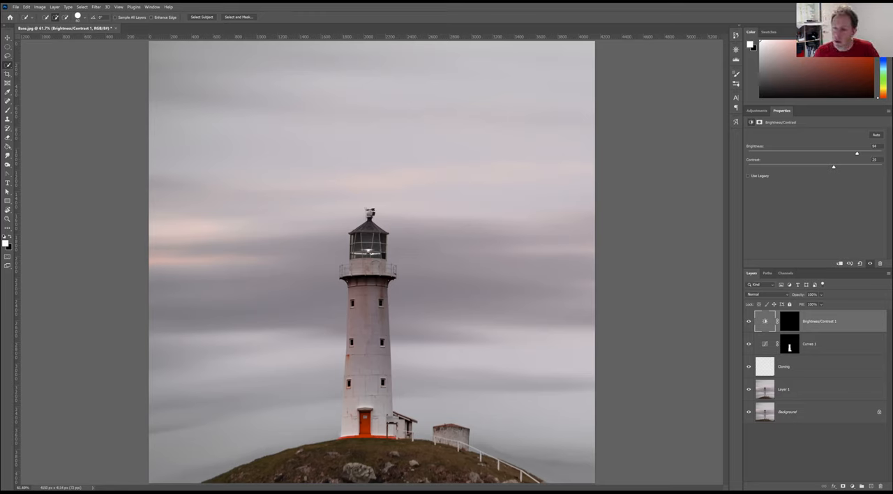
# Select the Brightness/Contrast layer mask and ready the Brush to paint it.
pyautogui.click(790, 321)
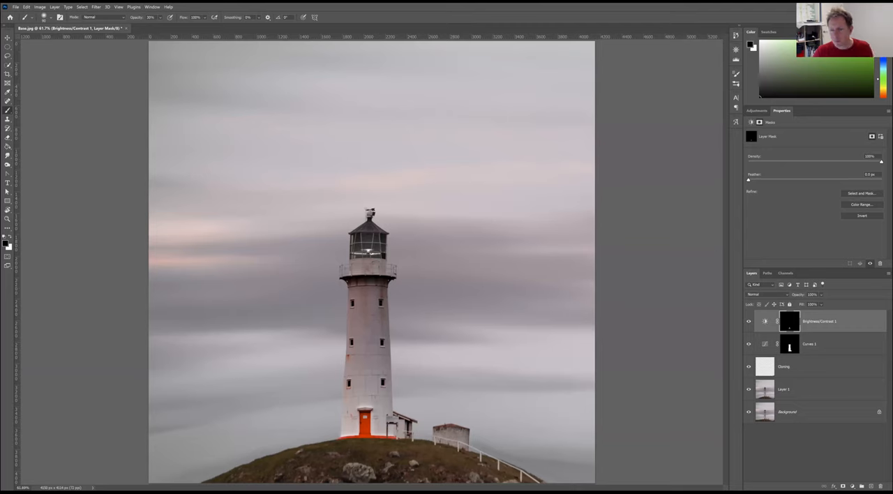
pyautogui.click(764, 321)
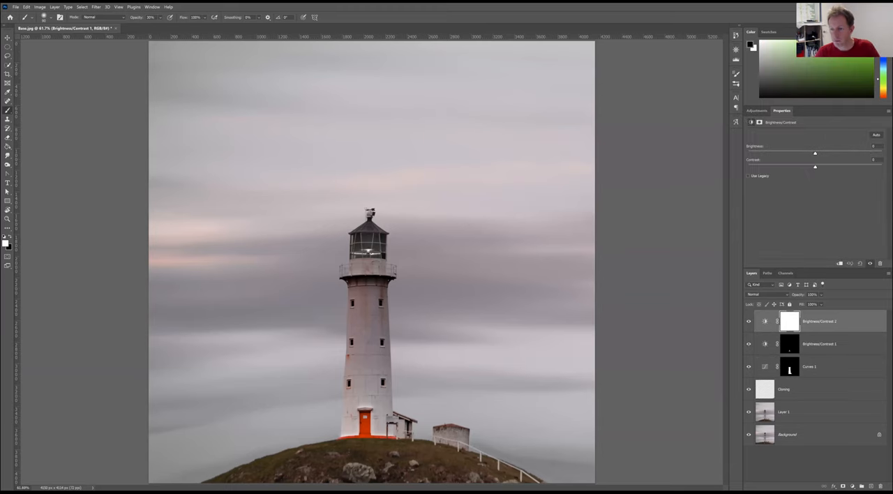
# Select Brightness/Contrast 2 and raise its Contrast slider.
pyautogui.click(789, 321)
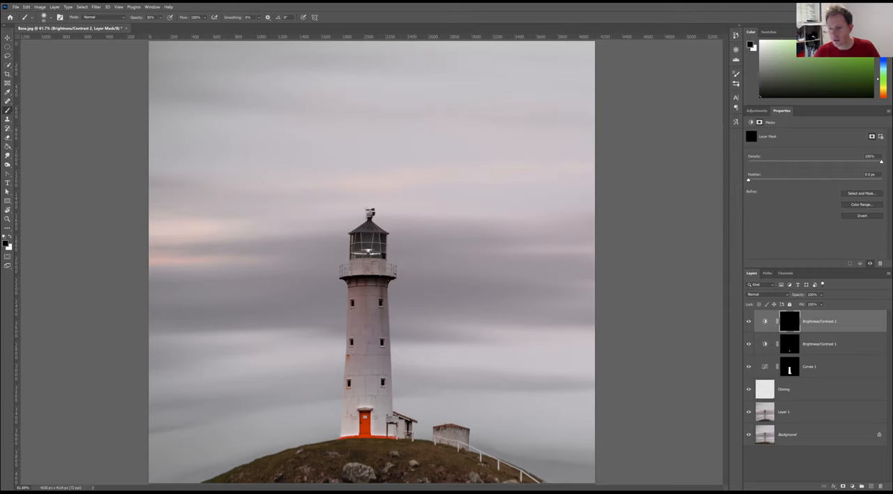
pyautogui.click(789, 321)
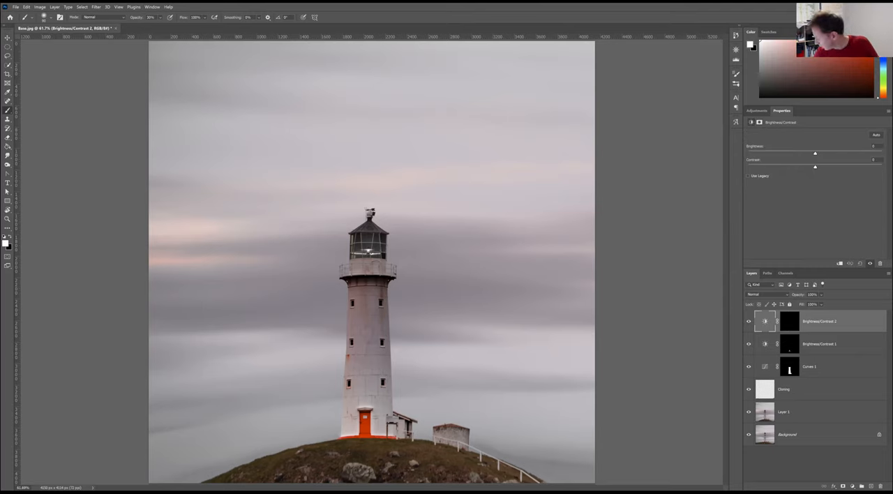
pyautogui.moveTo(814, 153); pyautogui.dragTo(859, 154)
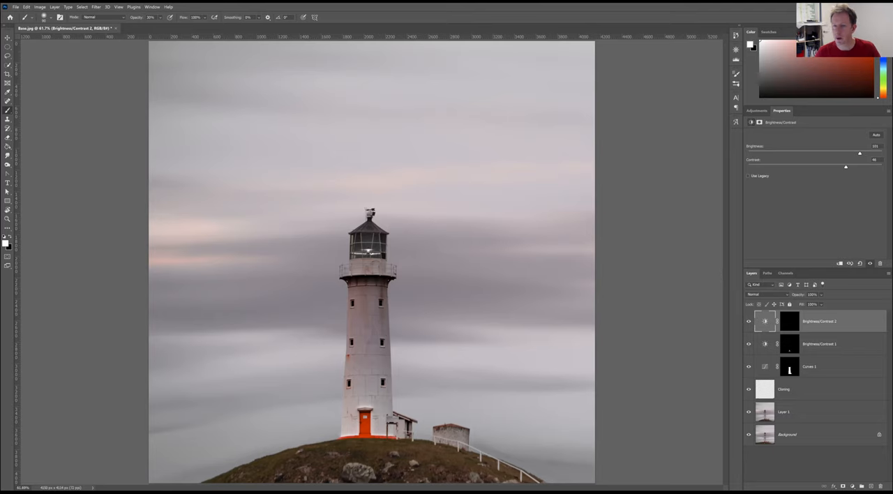
# Paint white over the lantern on the Brightness/Contrast 2 mask, then bring in the mountain lighthouse photo.
pyautogui.click(790, 320)
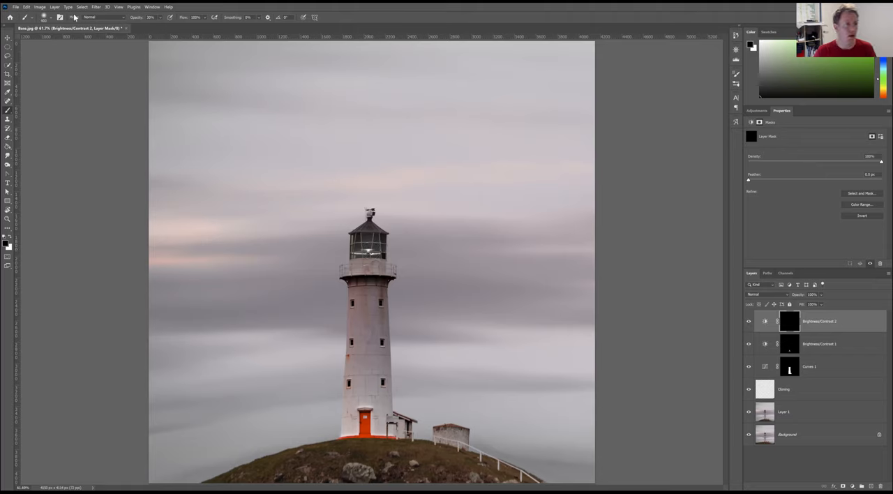
pyautogui.click(53, 17)
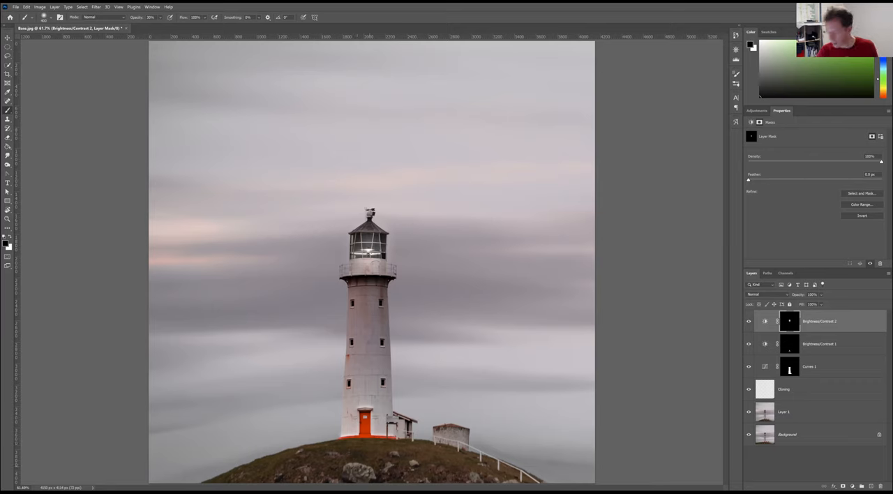
pyautogui.click(764, 320)
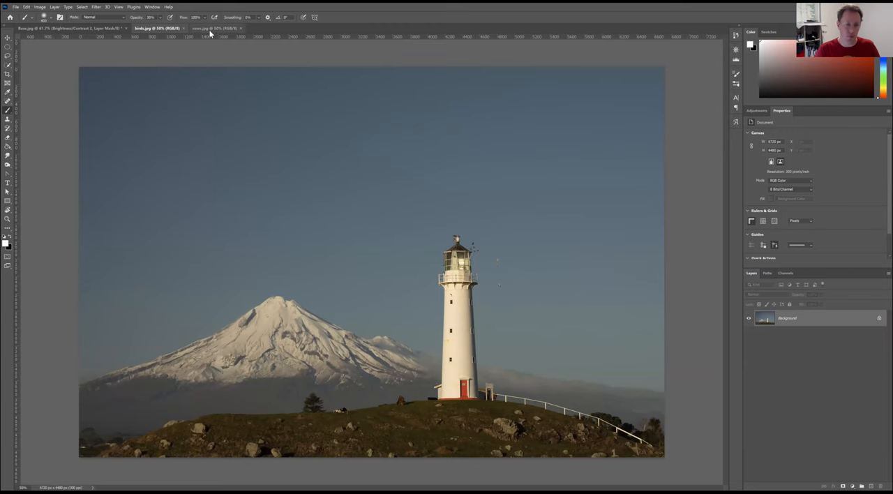
# Lasso the flock of birds, copy them to a new layer, and Quick-Select away the sky.
pyautogui.click(212, 28)
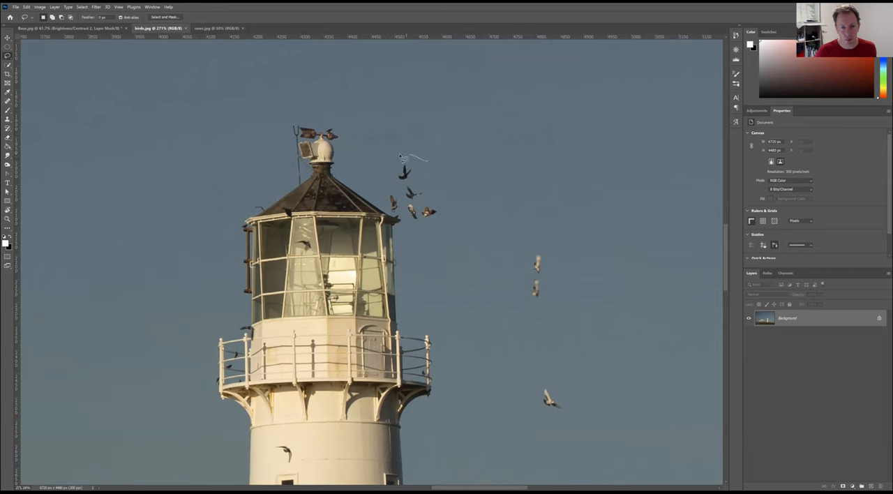
pyautogui.moveTo(403, 159); pyautogui.dragTo(402, 217)
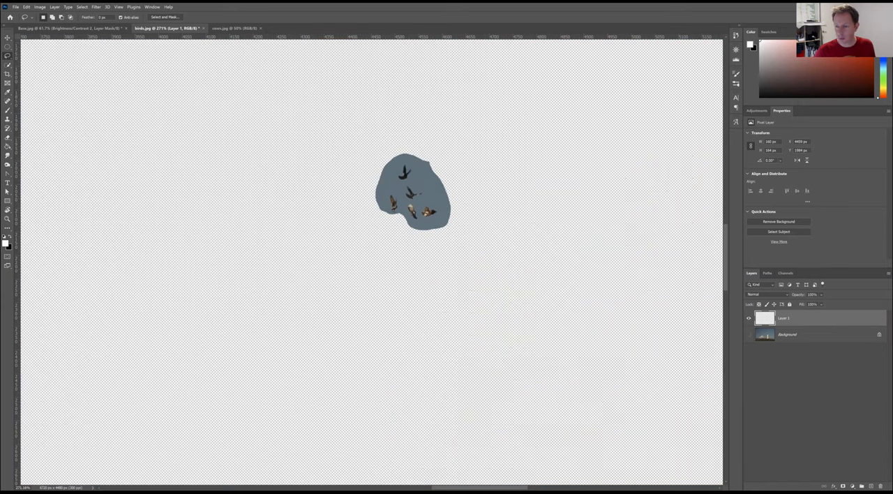
pyautogui.moveTo(360, 154)
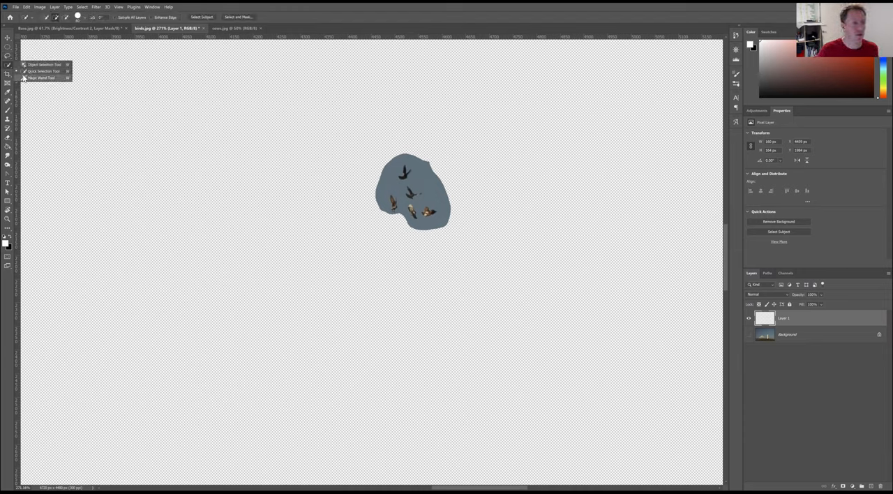
pyautogui.click(39, 78)
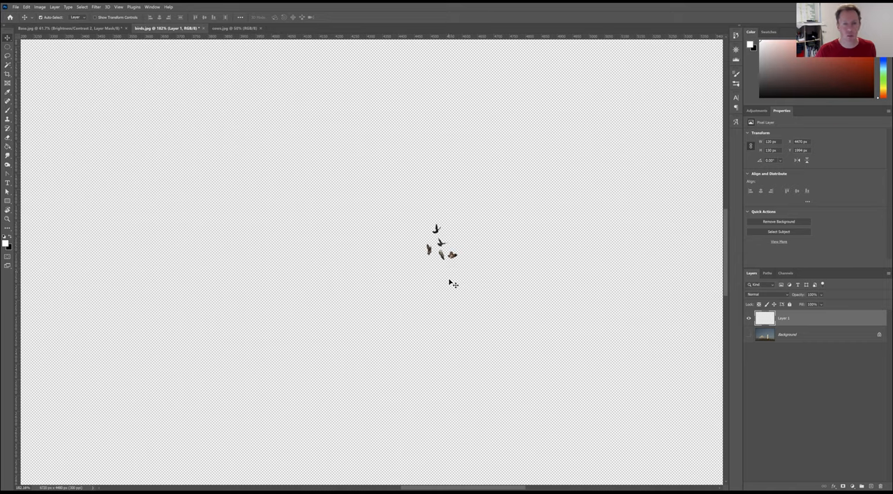
pyautogui.moveTo(299, 203)
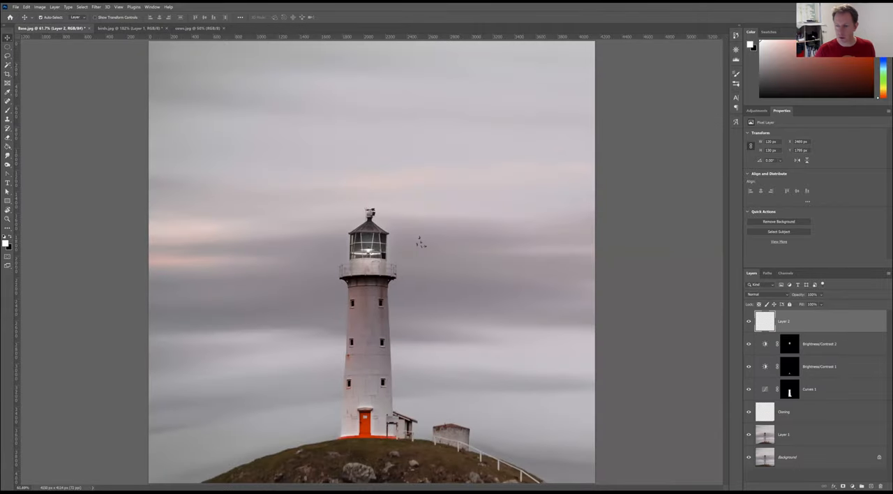
pyautogui.moveTo(488, 272)
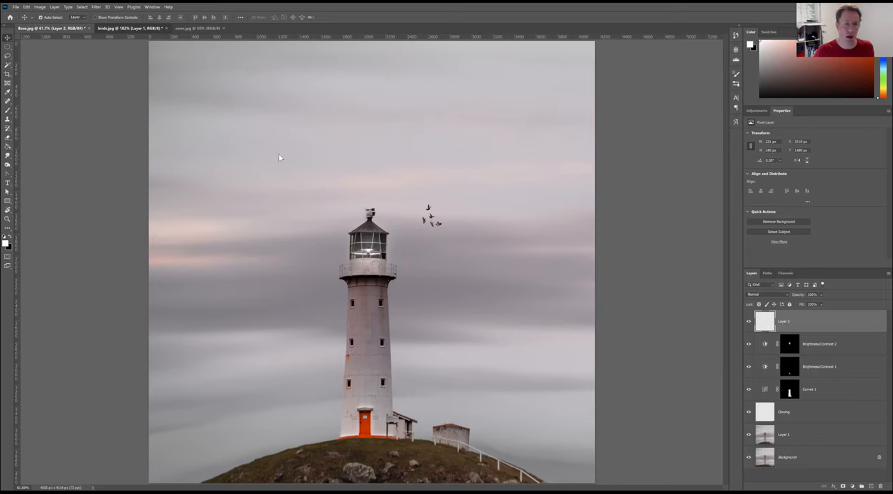
# Return to the mountain lighthouse source photo after placing the flock beside the lantern.
pyautogui.click(128, 28)
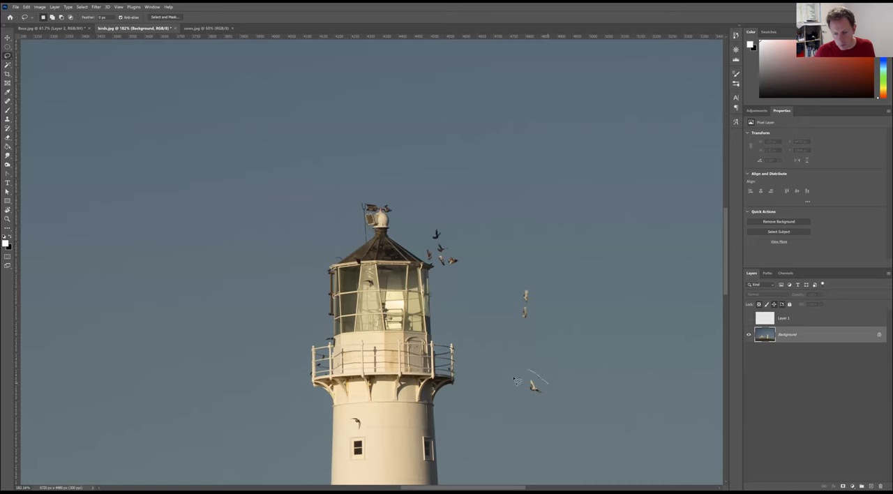
# Lasso the lone bird, bring it into the composite and scale it small below the flock.
pyautogui.moveTo(516, 380); pyautogui.dragTo(533, 393)
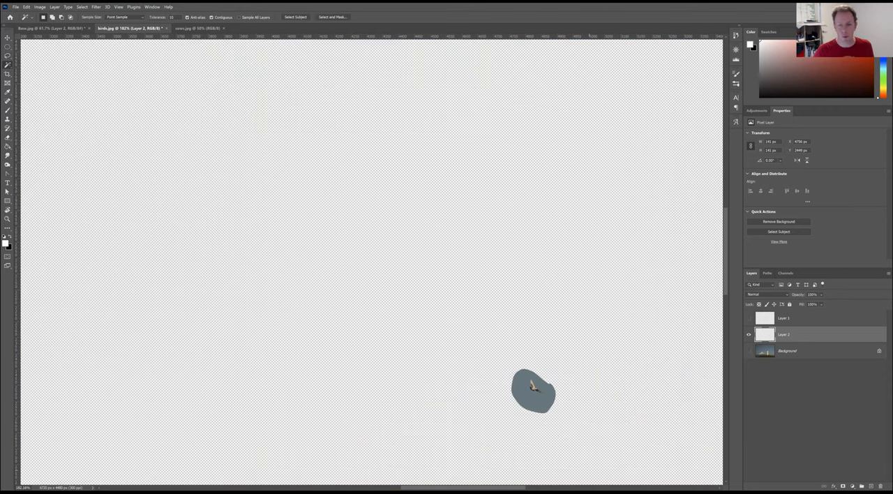
pyautogui.click(532, 391)
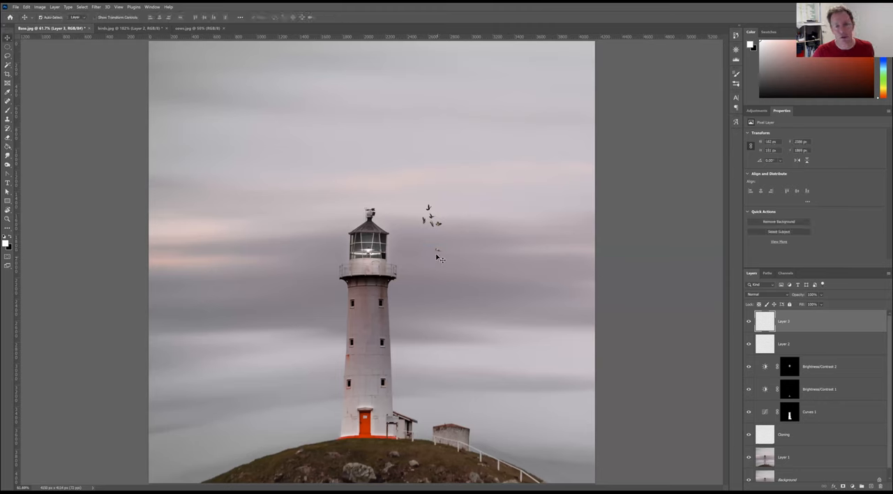
pyautogui.click(802, 458)
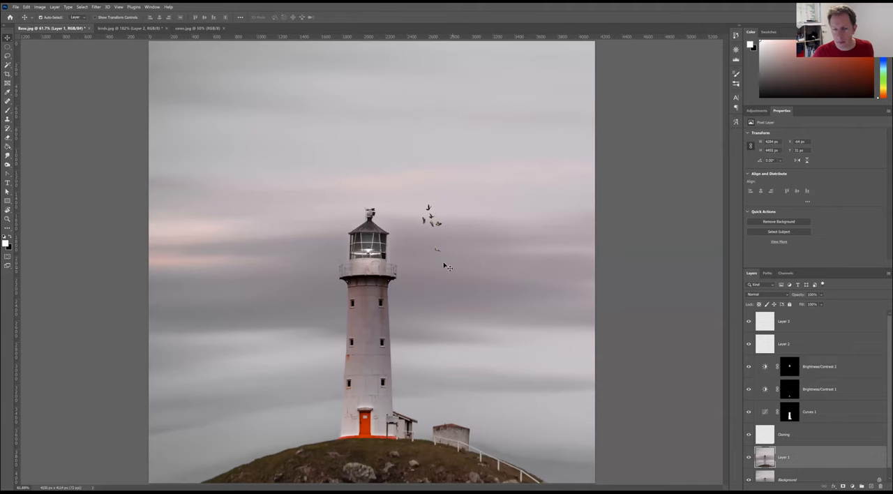
pyautogui.click(802, 321)
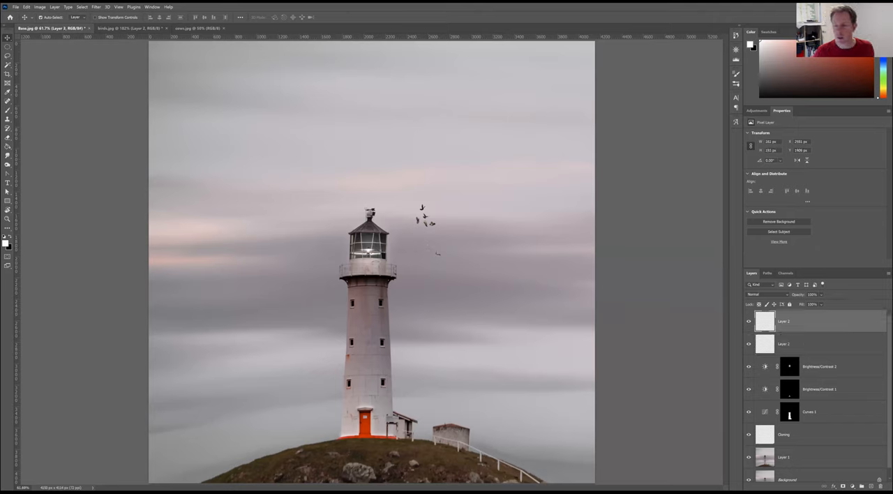
pyautogui.moveTo(477, 260)
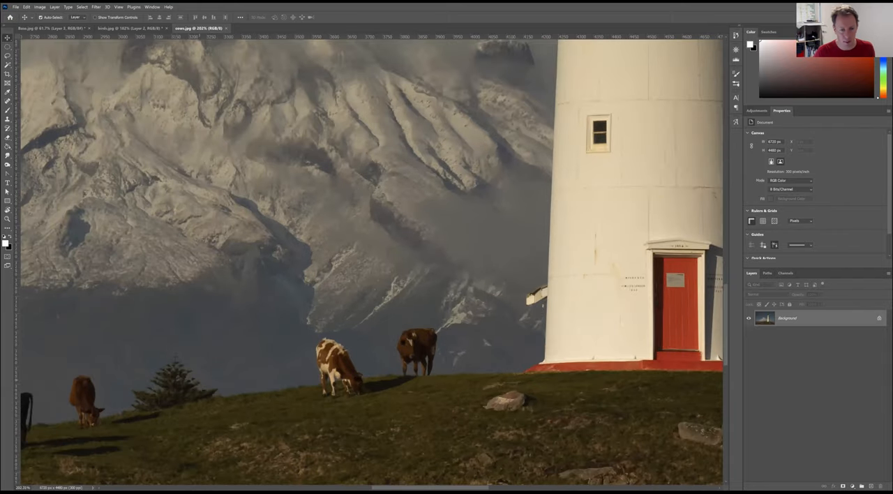
pyautogui.moveTo(452, 347)
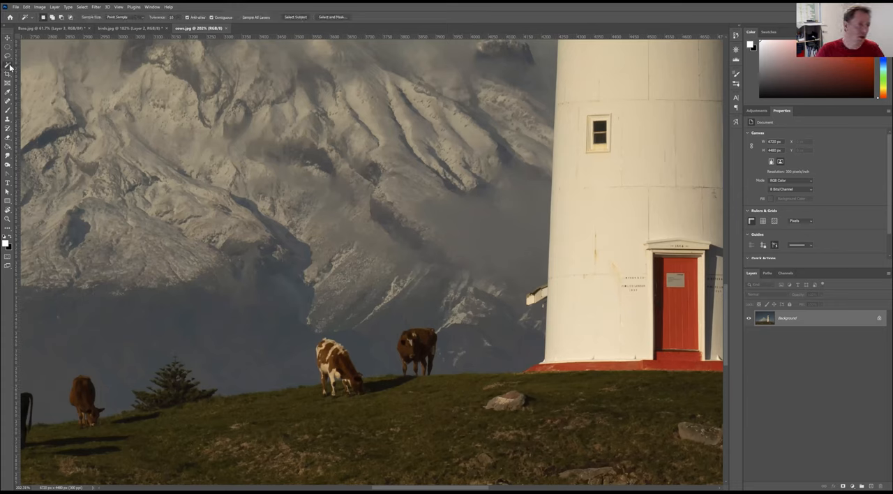
# Select the standing brown cow with Object Selection and carry it onto the composite's hill.
pyautogui.click(9, 67)
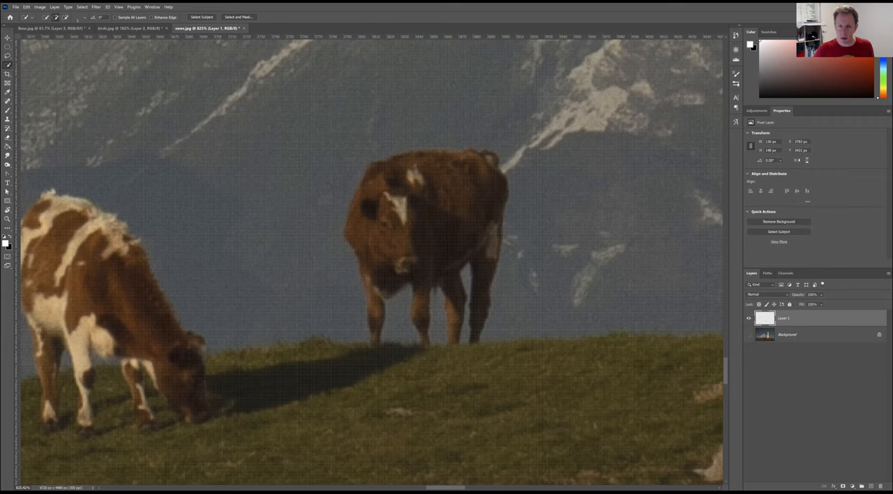
pyautogui.click(778, 220)
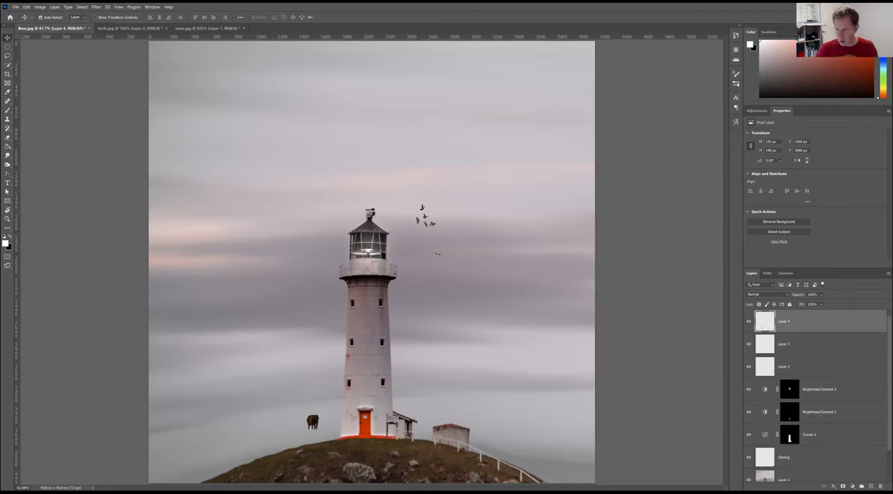
# Rename the cow and single-bird layers, then shrink the cow to fit the hill by the door.
pyautogui.doubleClick(784, 321)
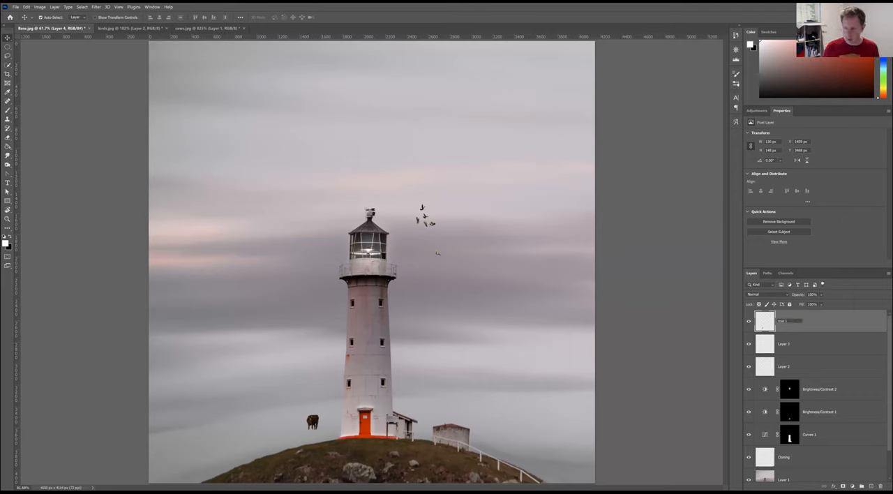
pyautogui.click(802, 365)
pyautogui.write('birds')
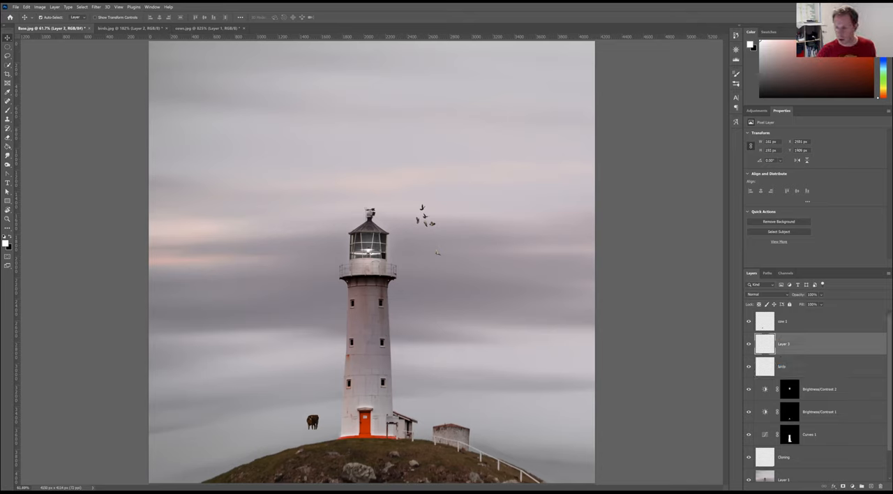
pyautogui.doubleClick(784, 343)
pyautogui.write('single bird')
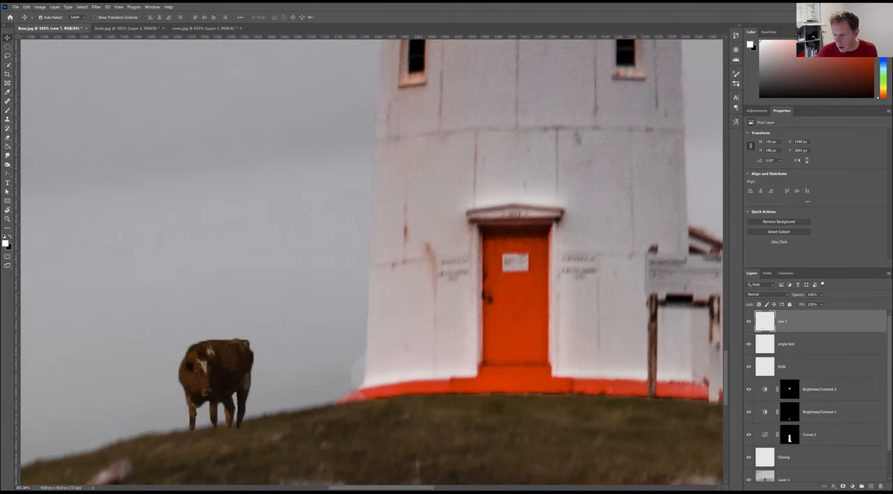
pyautogui.click(790, 434)
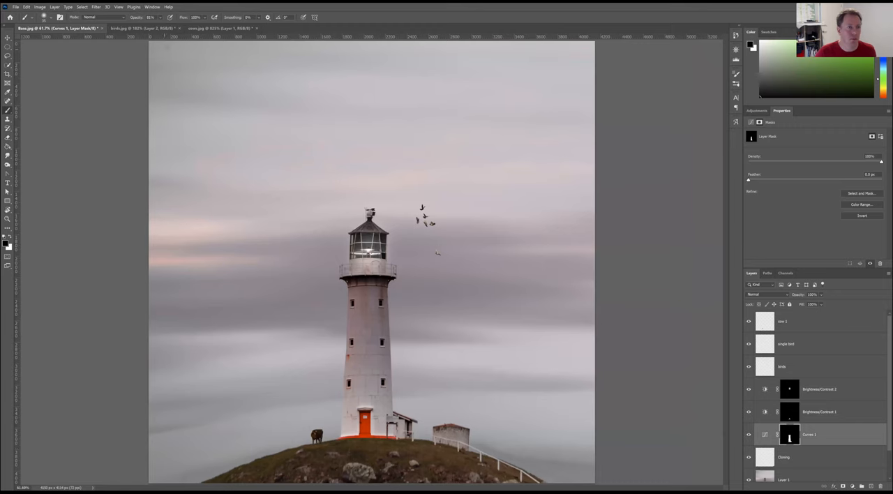
# Select the grazing foreground cow with Object Selection and copy it to its own layer.
pyautogui.click(220, 27)
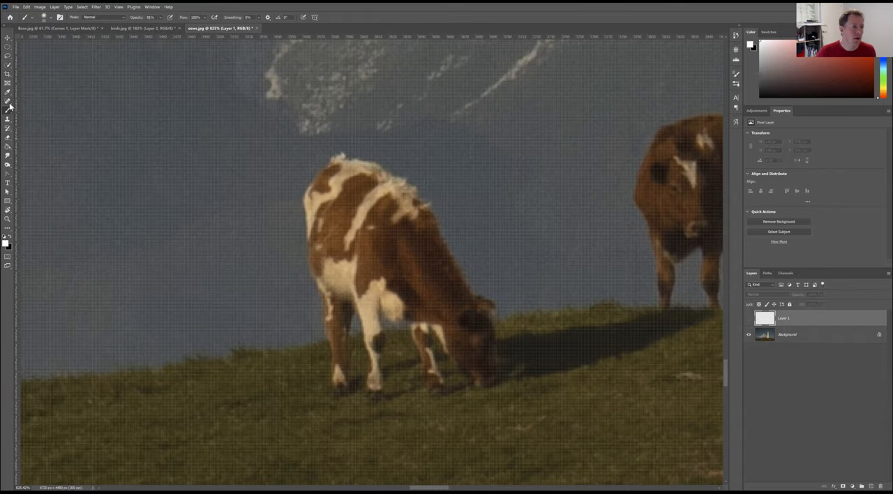
pyautogui.click(8, 106)
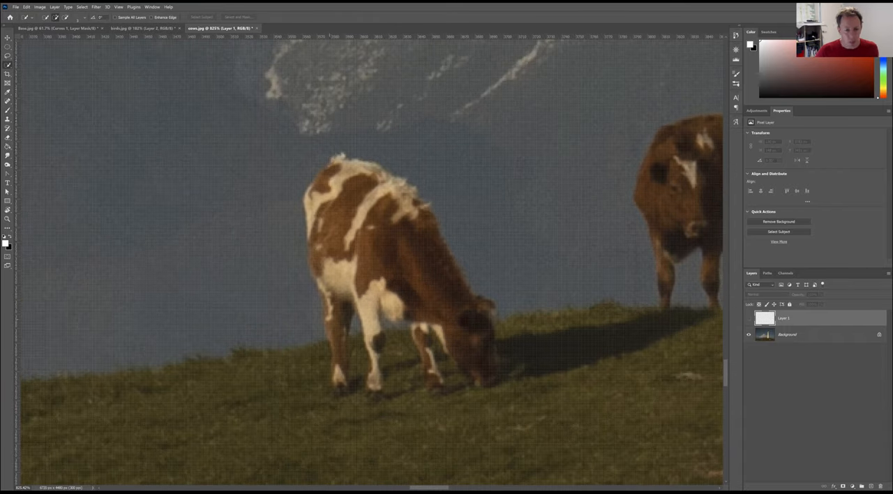
pyautogui.moveTo(348, 272); pyautogui.dragTo(412, 216)
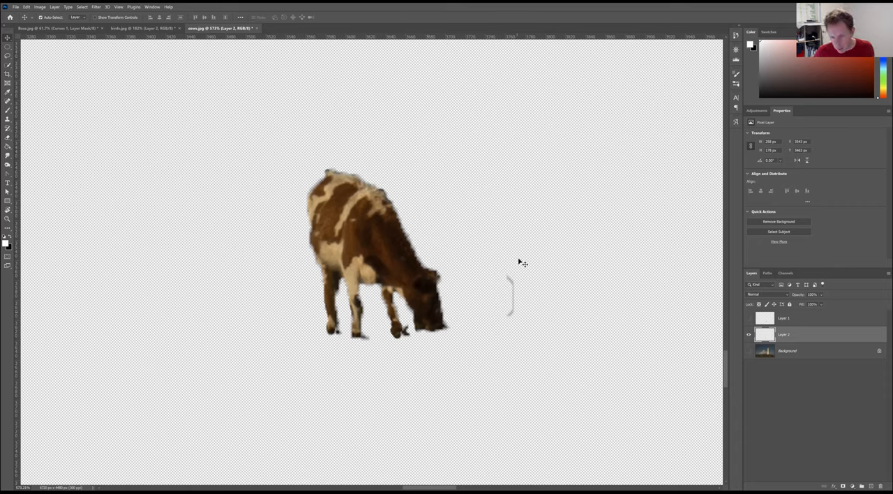
pyautogui.moveTo(515, 288)
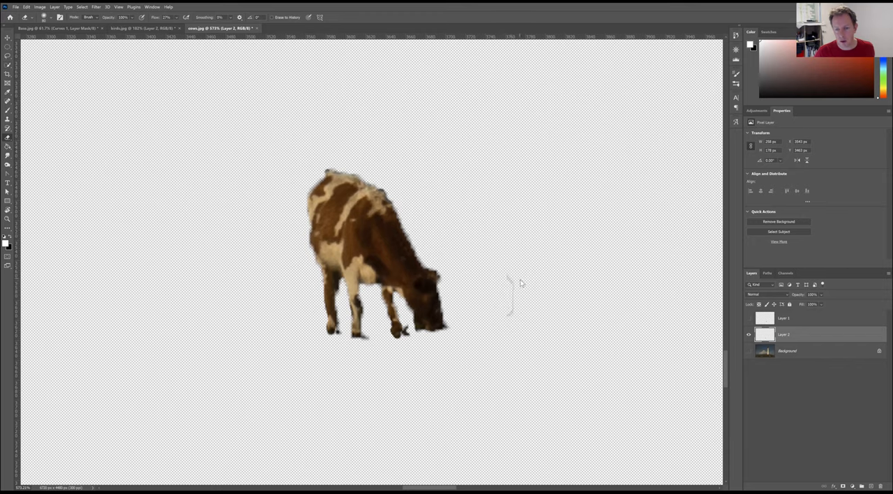
pyautogui.moveTo(64, 90)
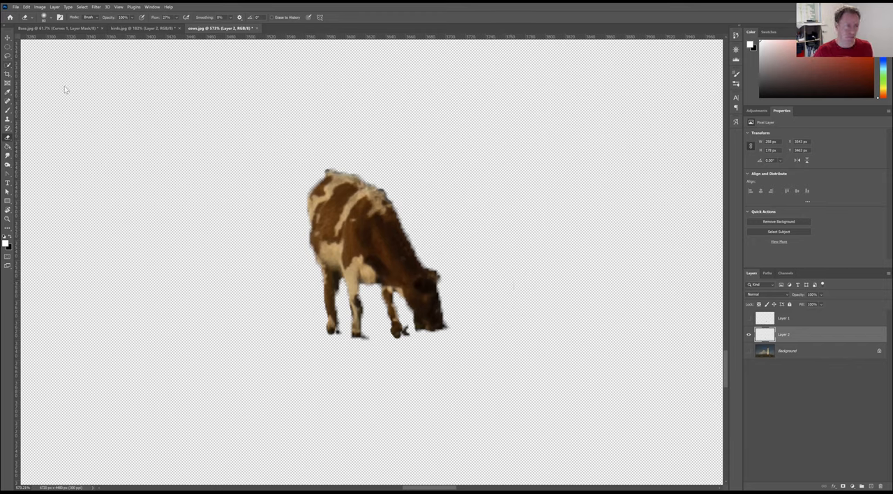
pyautogui.moveTo(45, 120)
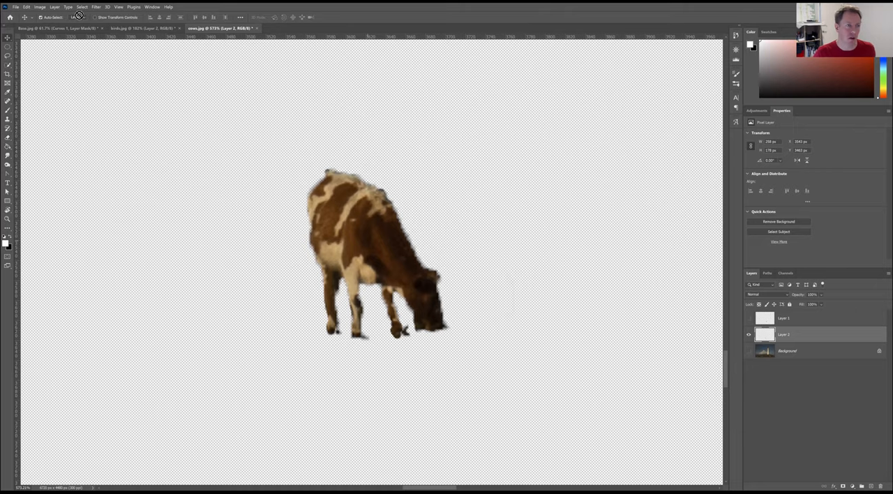
pyautogui.click(56, 28)
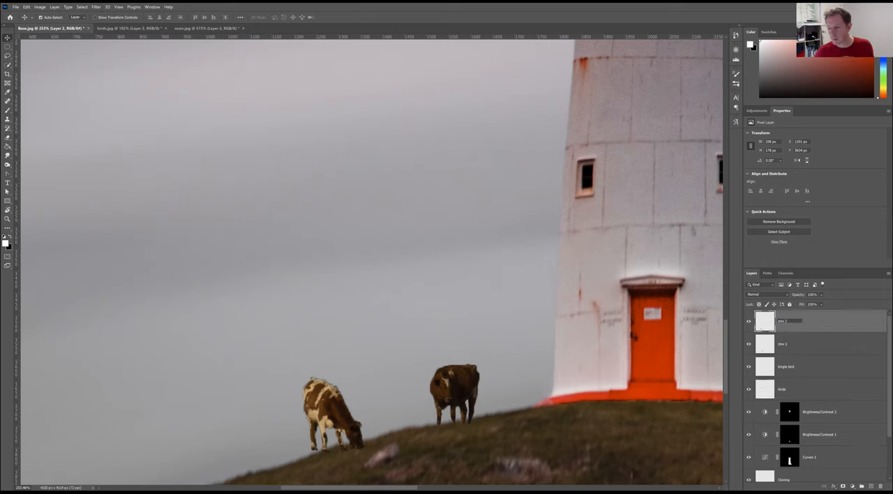
# Move the second cow farther up the hill toward the lighthouse, spaced from the first.
pyautogui.click(802, 343)
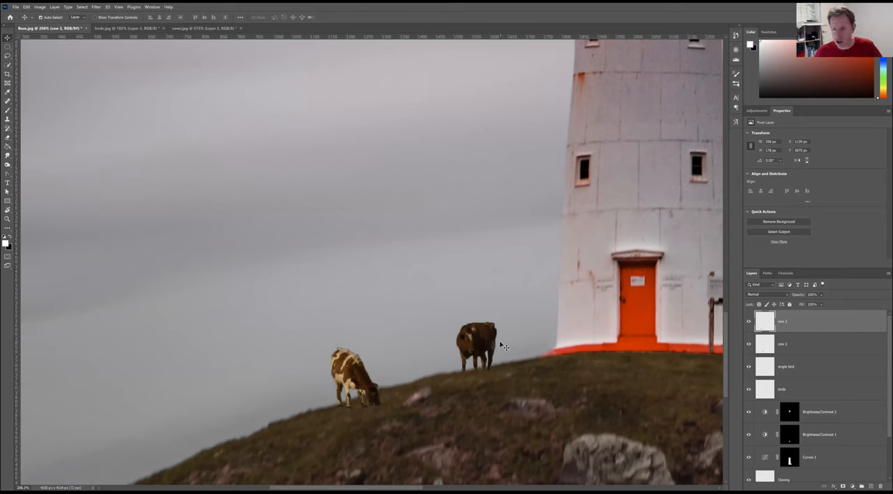
pyautogui.moveTo(350, 384)
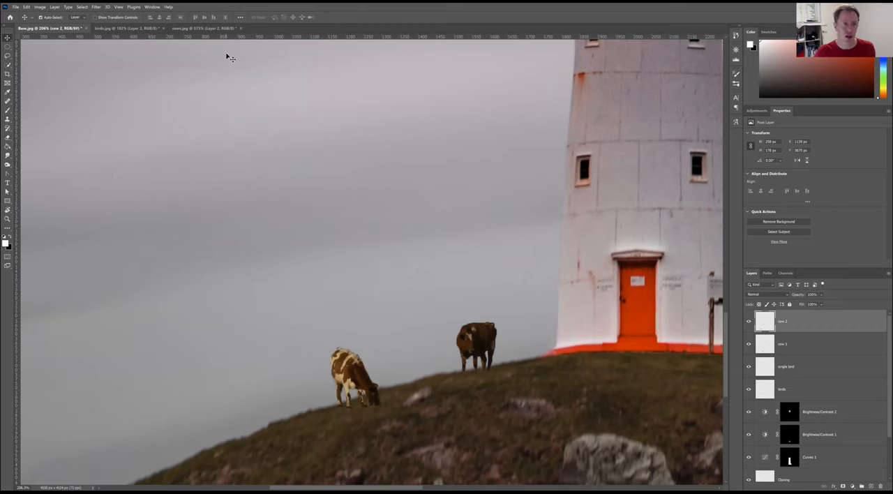
pyautogui.click(802, 343)
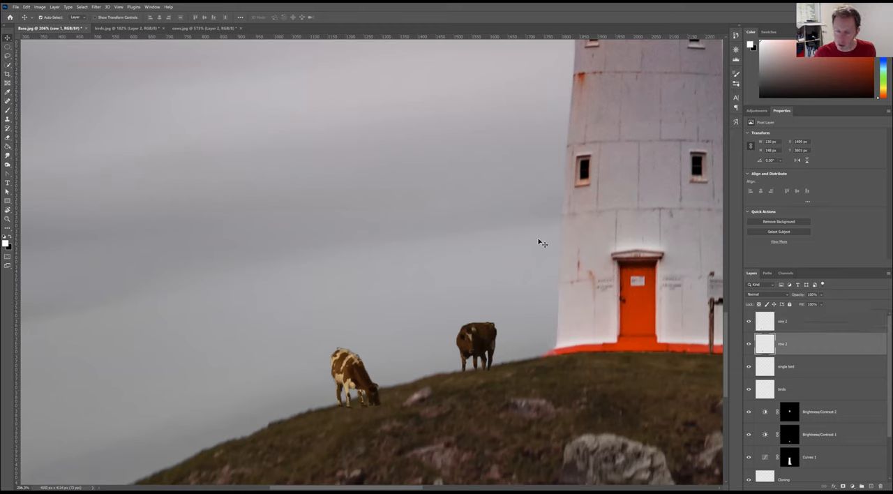
pyautogui.click(96, 7)
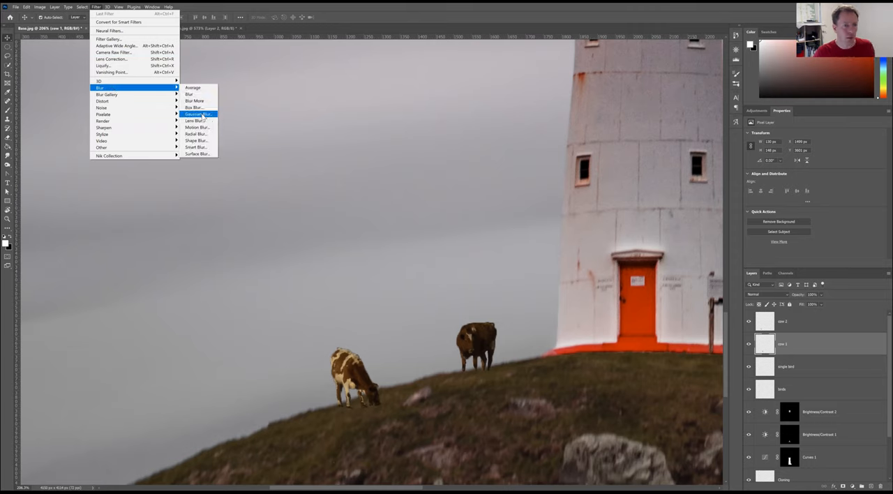
# Apply a small-radius Gaussian Blur to one cow layer so it blends into the scene.
pyautogui.click(195, 115)
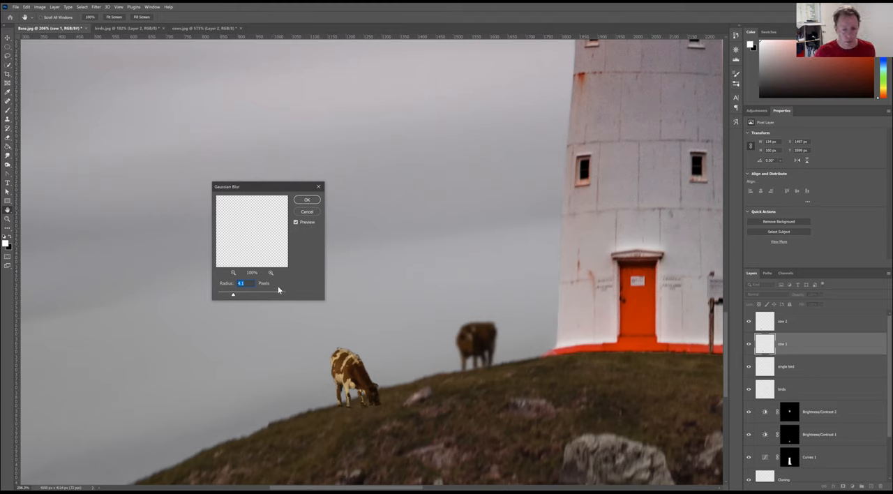
pyautogui.moveTo(313, 293)
pyautogui.write('2')
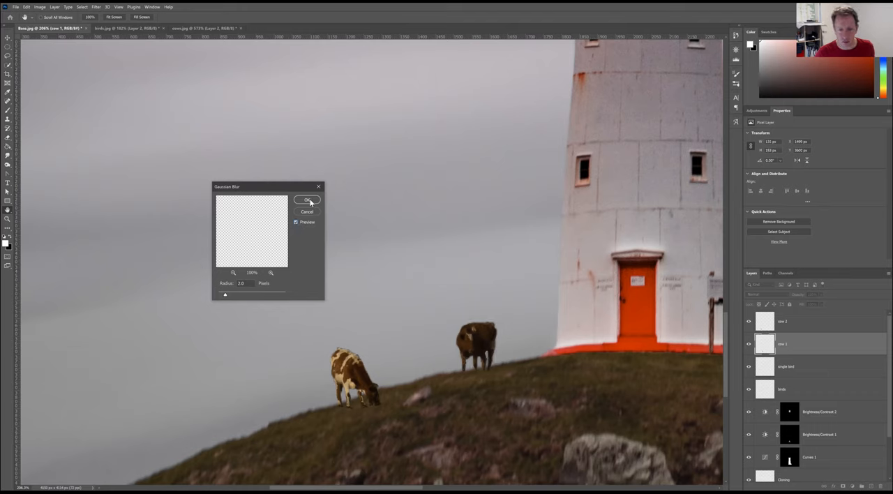
pyautogui.click(307, 201)
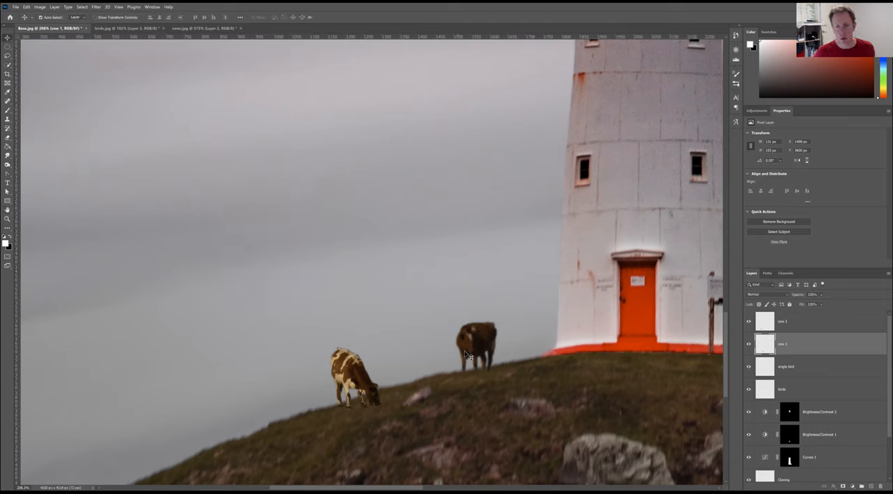
pyautogui.moveTo(500, 329)
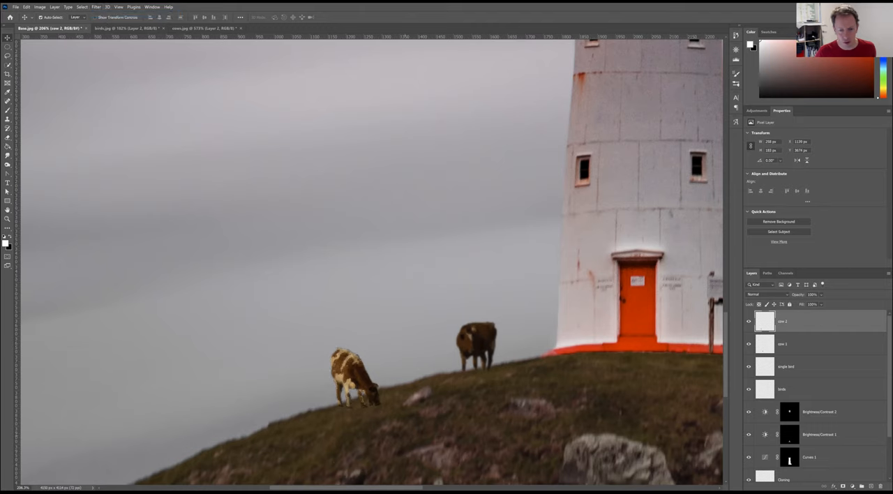
pyautogui.moveTo(522, 379)
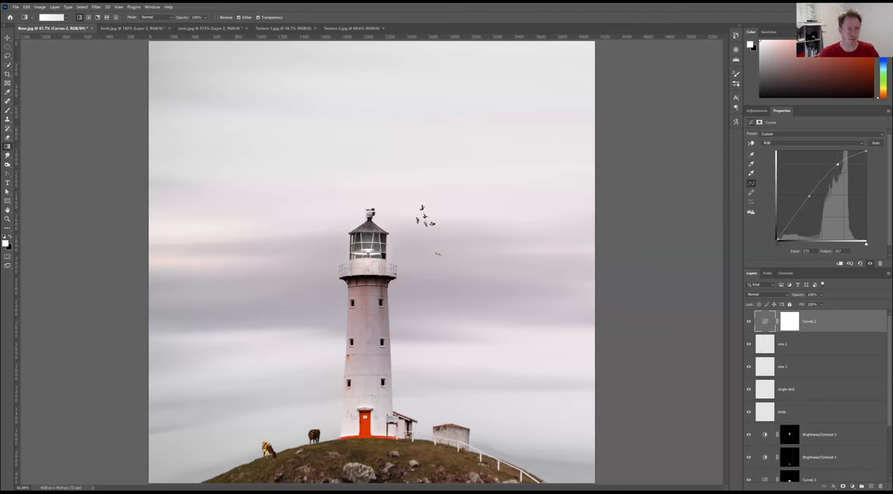
# Switch to the mossy orange texture document and carry it onto the lighthouse composite as a top layer.
pyautogui.click(282, 28)
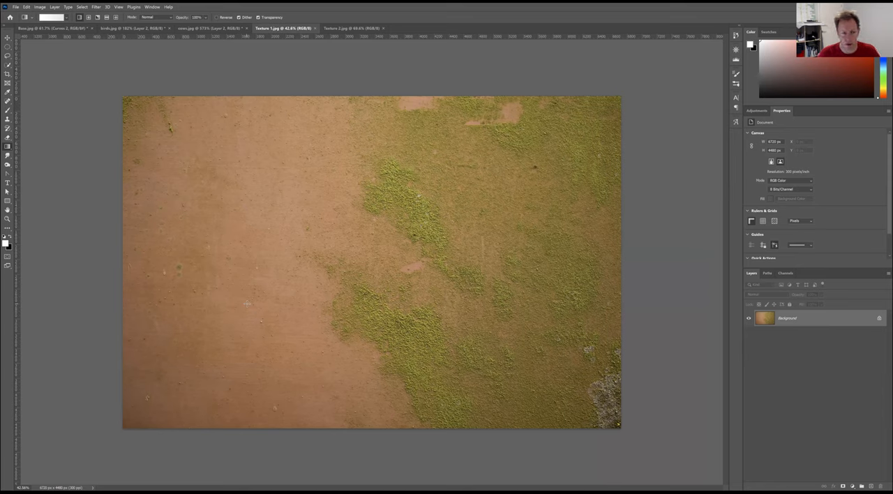
pyautogui.moveTo(276, 237)
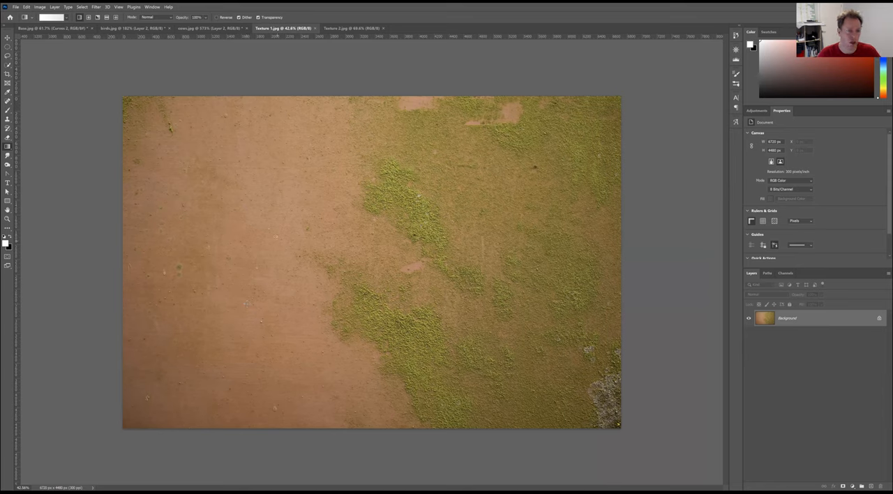
pyautogui.moveTo(9, 39)
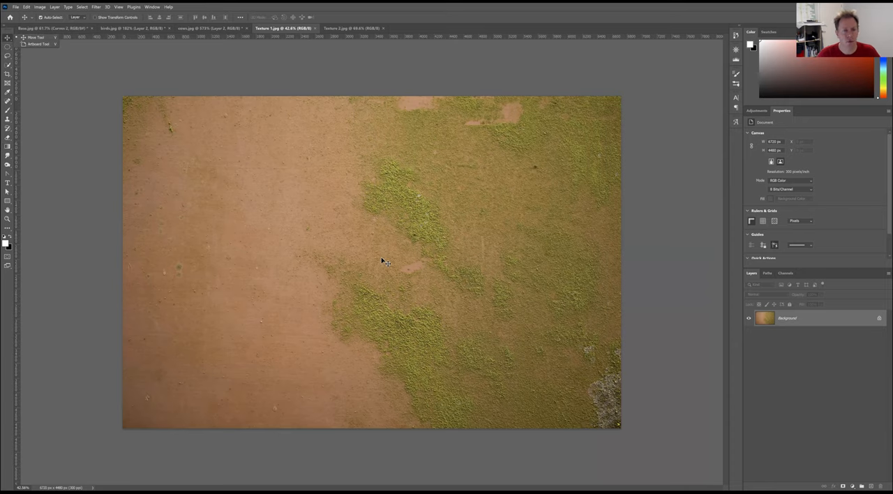
pyautogui.click(48, 28)
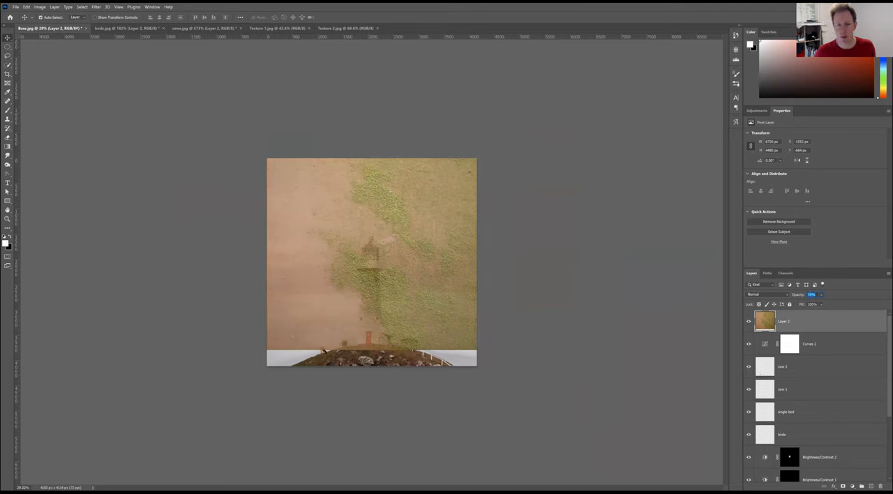
# Try blend modes on the lichen texture layer and settle on one that tints the sky and hill.
pyautogui.click(767, 295)
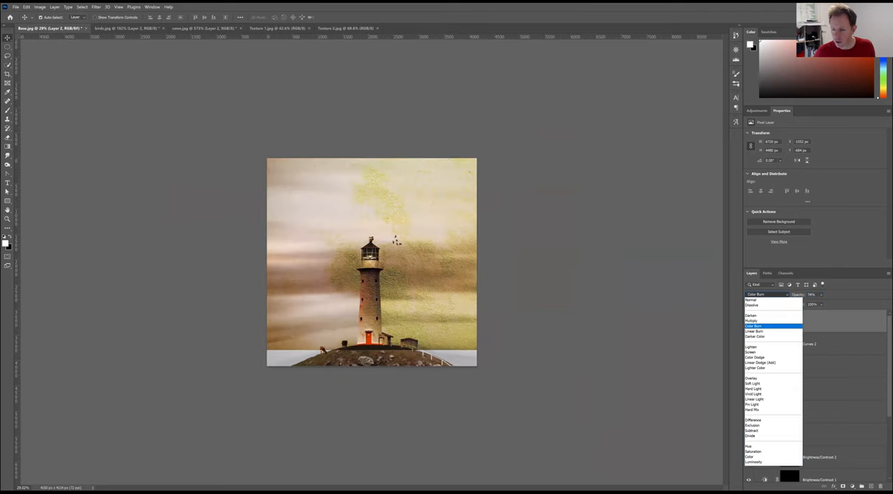
pyautogui.click(752, 321)
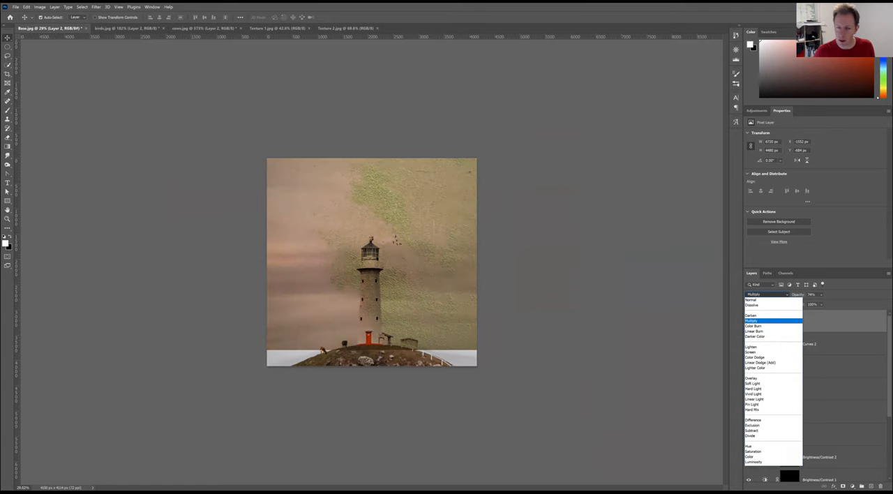
pyautogui.click(752, 321)
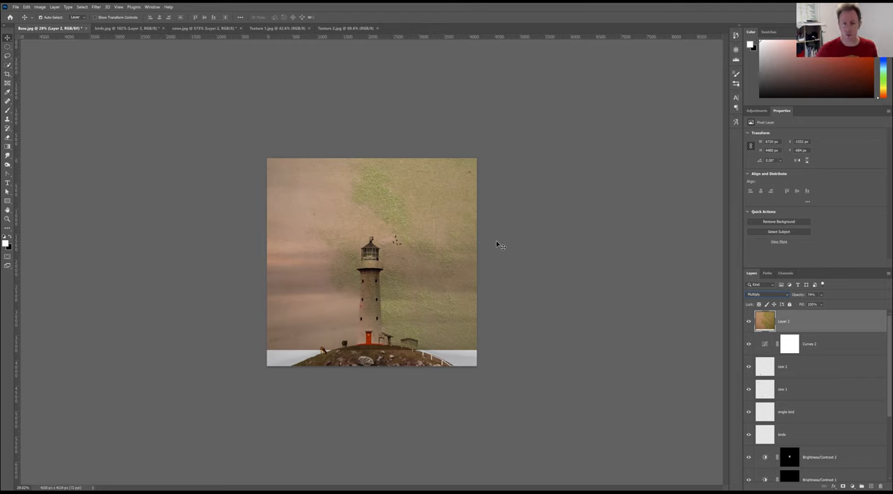
pyautogui.moveTo(516, 262)
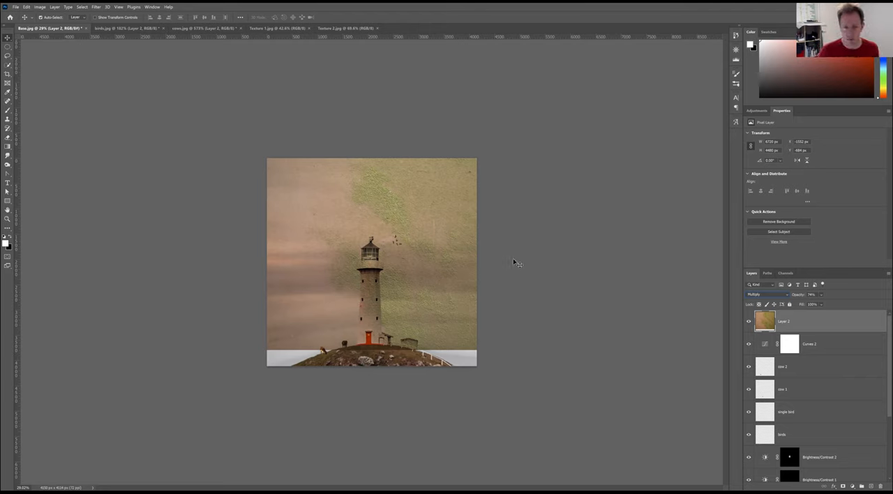
pyautogui.moveTo(433, 217)
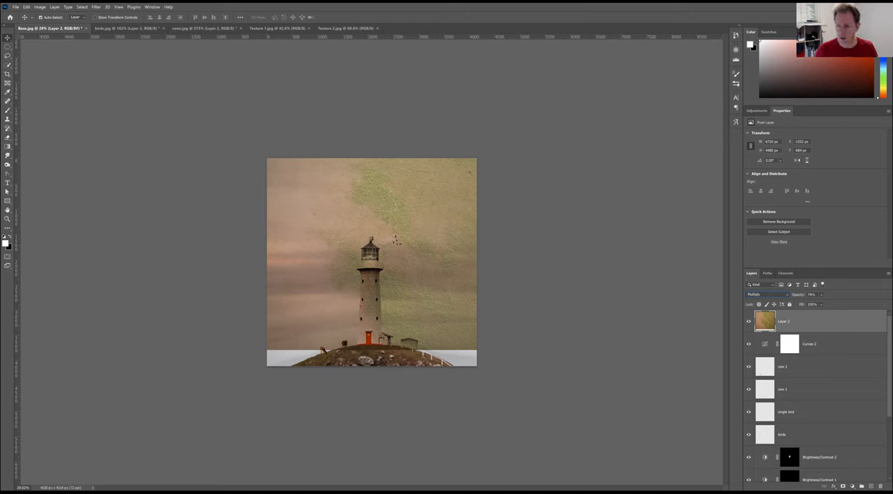
pyautogui.moveTo(661, 316)
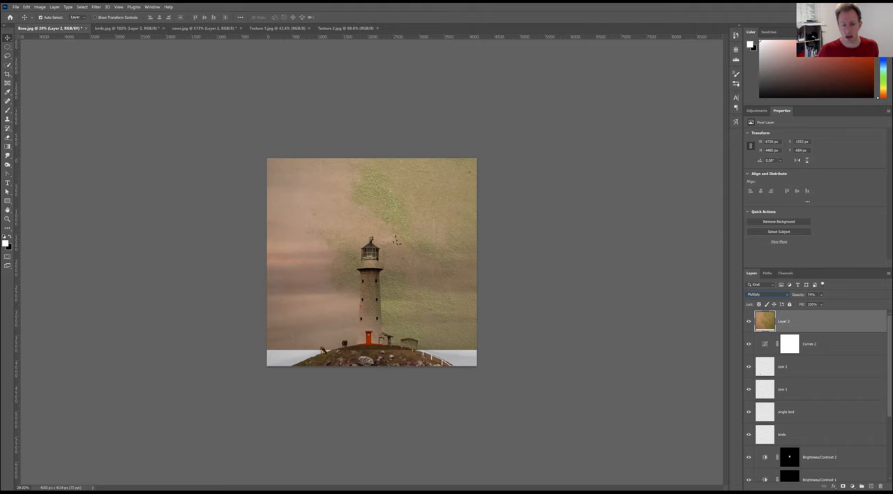
pyautogui.moveTo(764, 321)
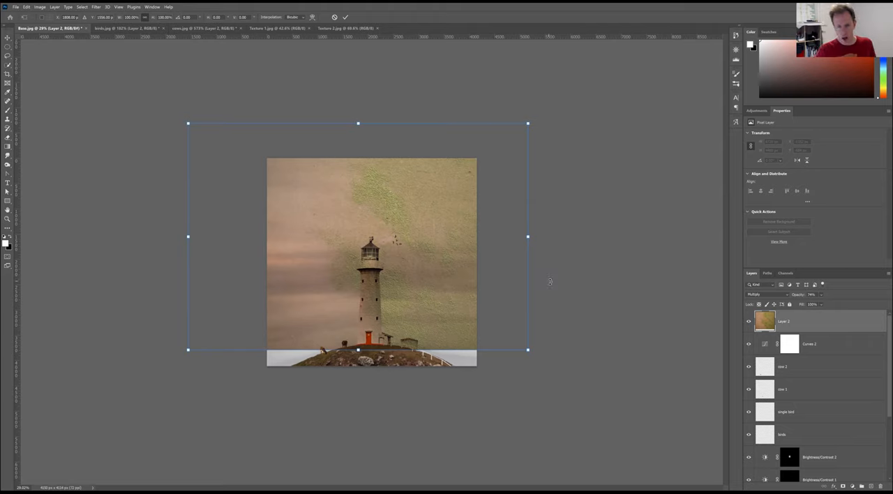
pyautogui.moveTo(370, 67)
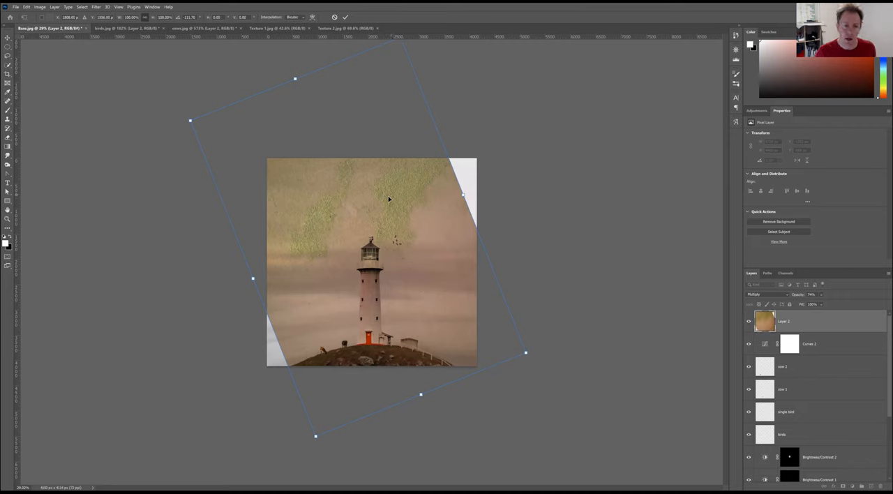
pyautogui.moveTo(357, 215)
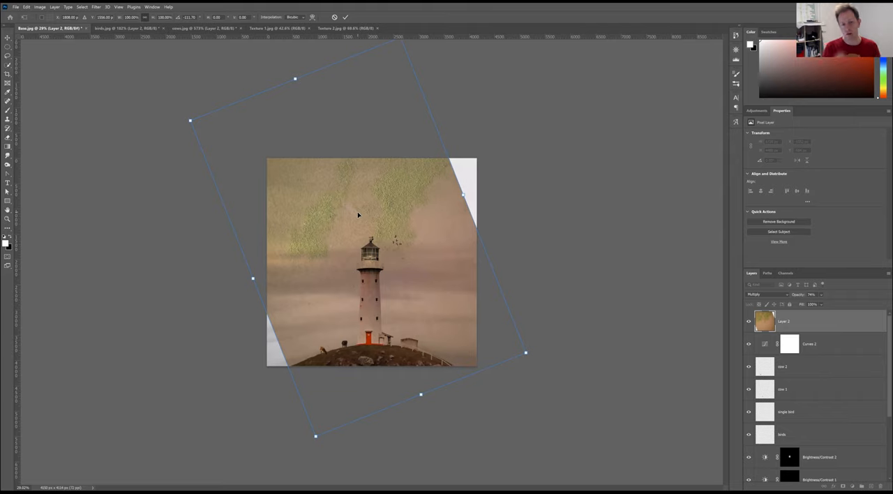
pyautogui.moveTo(391, 218)
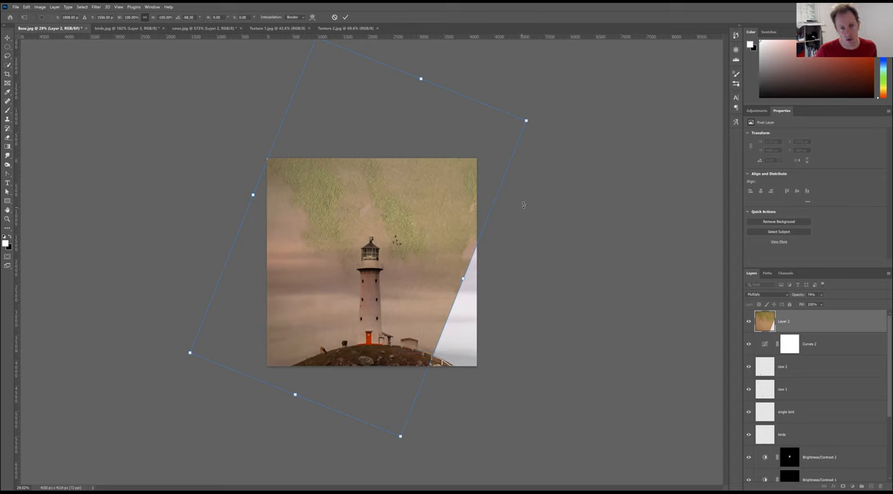
pyautogui.moveTo(505, 135)
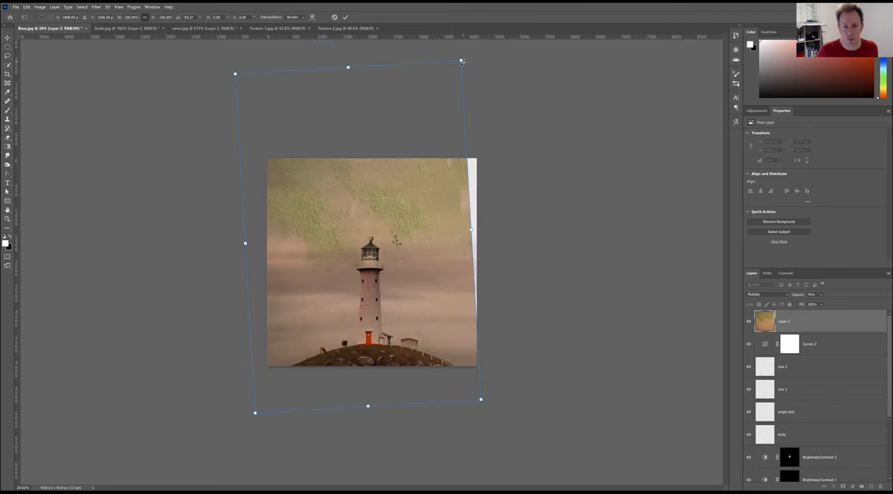
pyautogui.moveTo(436, 125)
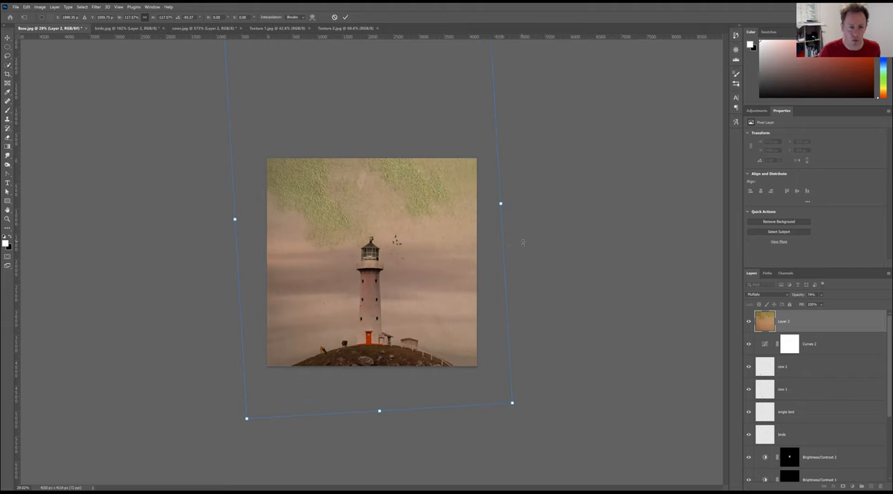
pyautogui.moveTo(439, 250)
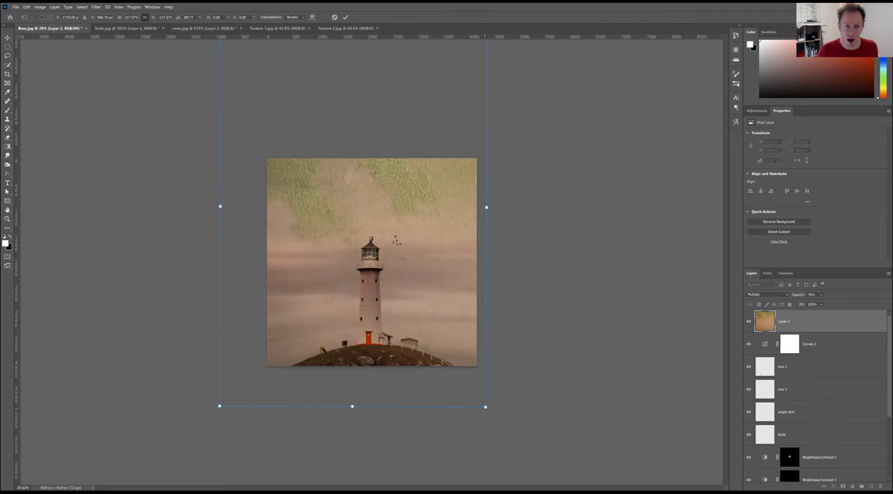
pyautogui.moveTo(410, 201)
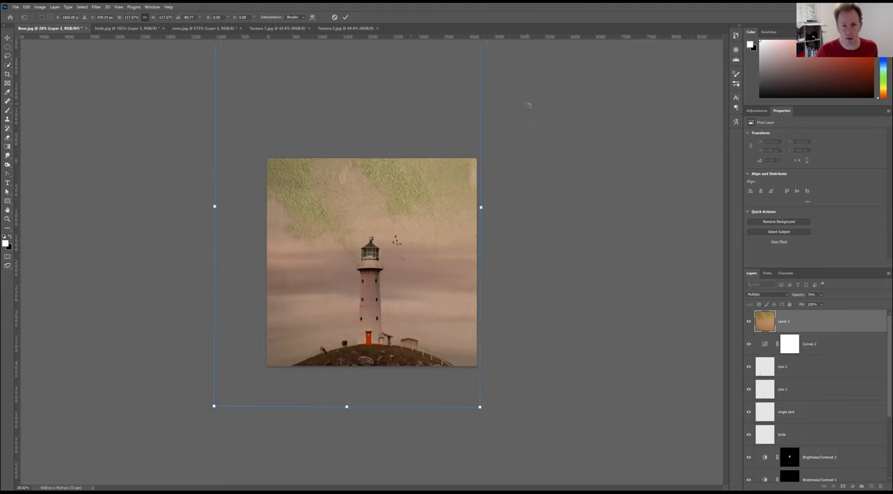
pyautogui.moveTo(541, 124)
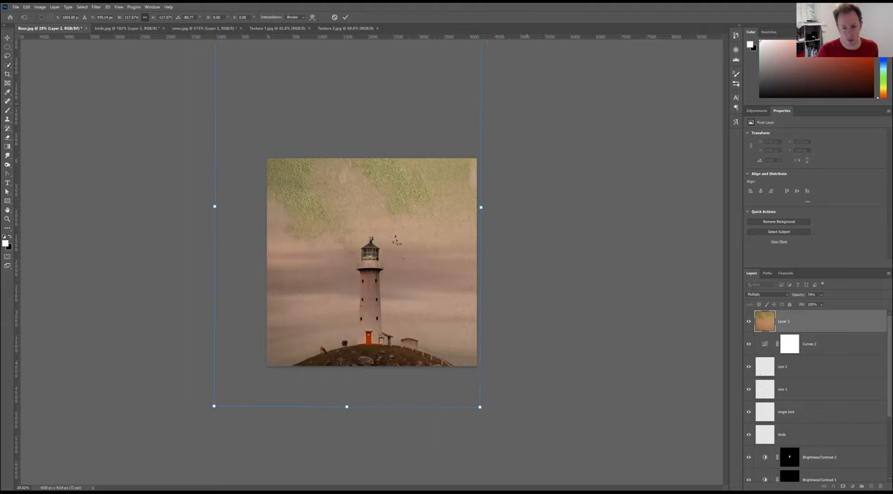
# Free Transform the lichen texture: tilt it and settle its green patches along the upper sky.
pyautogui.moveTo(480, 406); pyautogui.dragTo(456, 416)
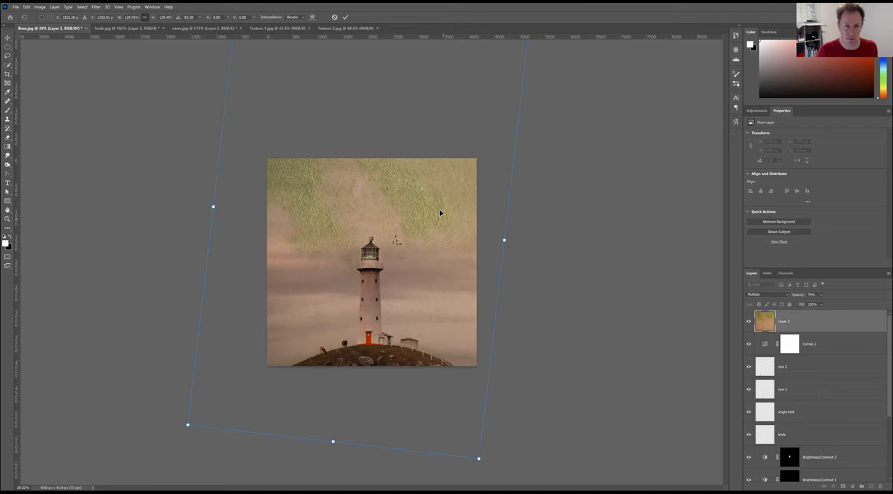
pyautogui.moveTo(438, 209)
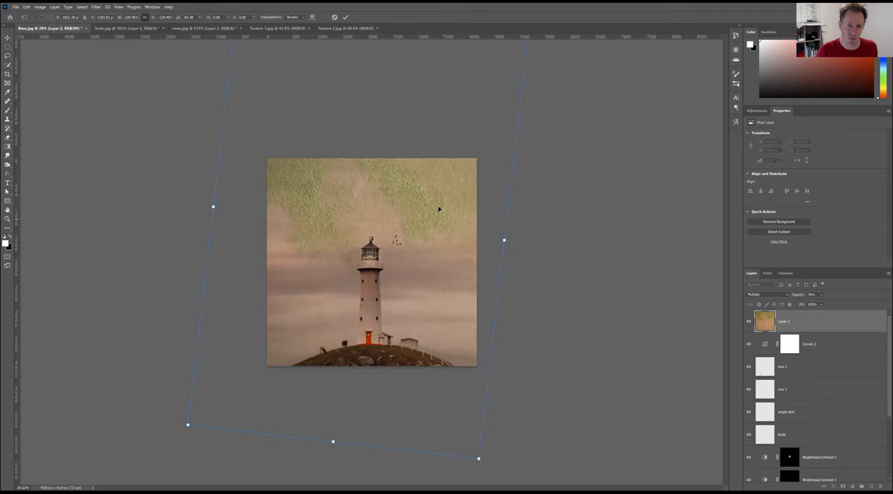
pyautogui.moveTo(438, 209); pyautogui.dragTo(513, 206)
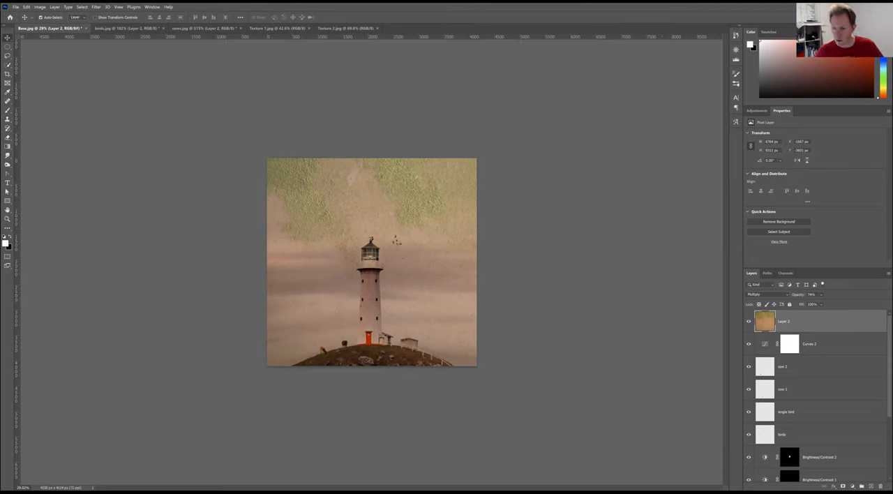
pyautogui.moveTo(328, 237)
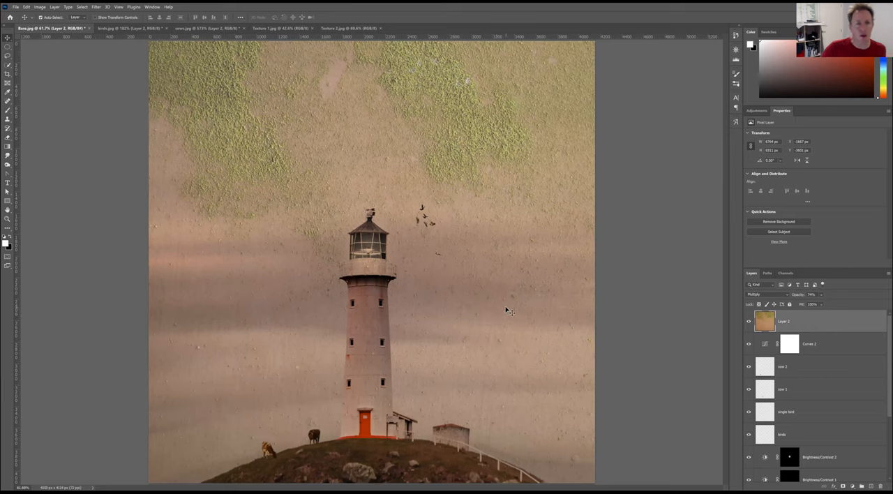
pyautogui.moveTo(509, 311)
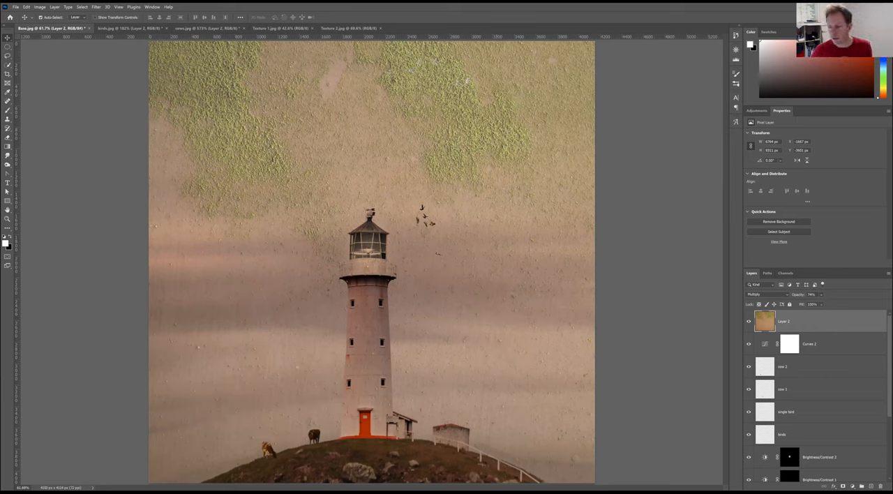
# Add a Hue/Saturation layer targeting Yellows, shift the hue and lower saturation to mute the lichen, then reselect Layer 1.
pyautogui.click(756, 110)
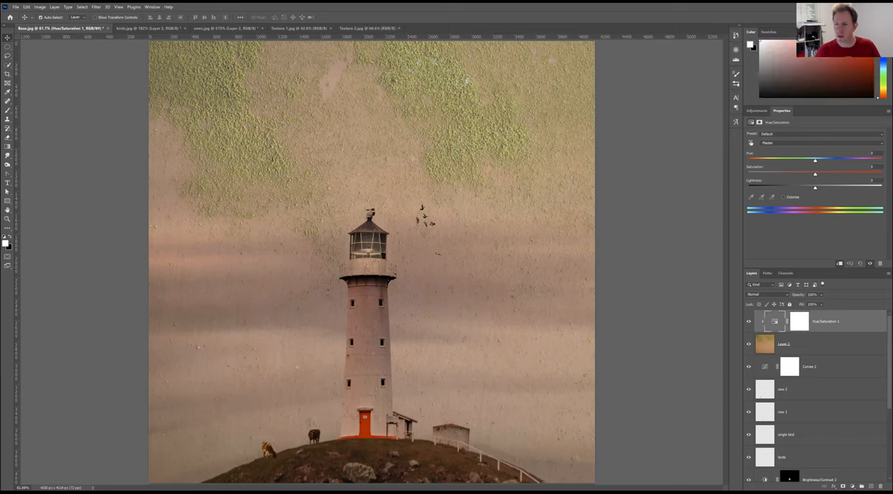
pyautogui.click(823, 143)
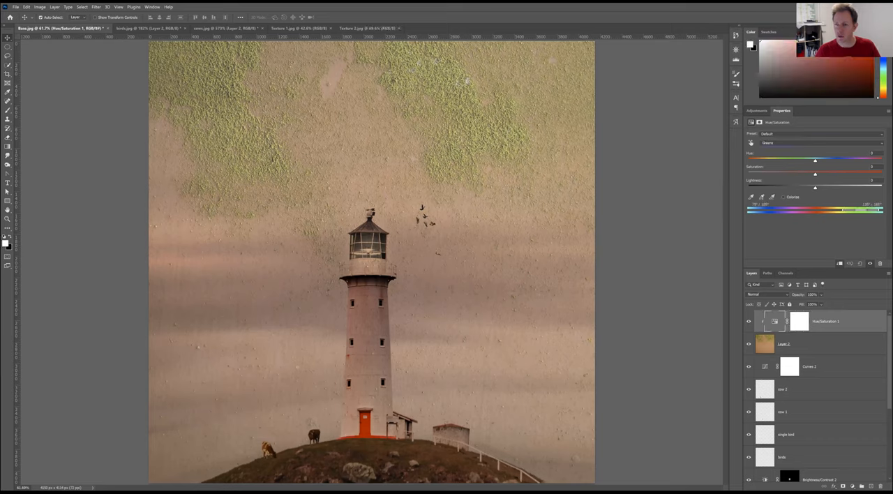
pyautogui.moveTo(815, 171); pyautogui.dragTo(747, 173)
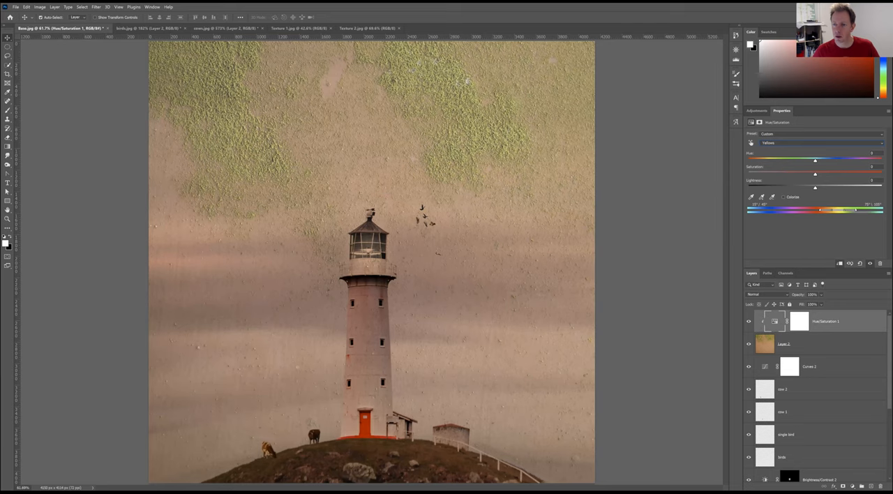
pyautogui.moveTo(814, 173); pyautogui.dragTo(798, 173)
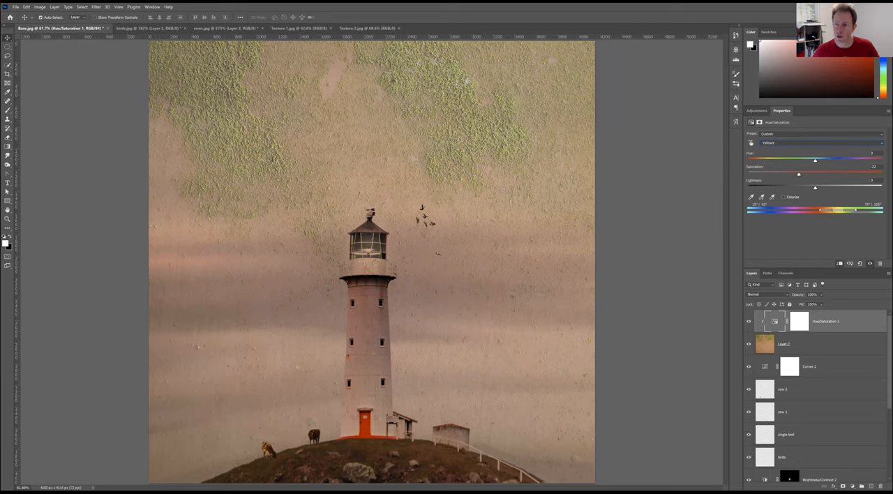
pyautogui.moveTo(815, 160); pyautogui.dragTo(801, 160)
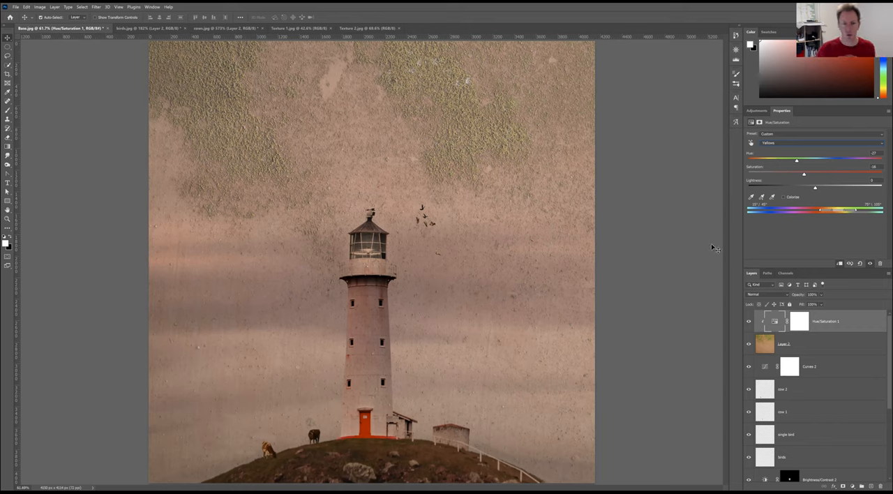
pyautogui.moveTo(561, 253)
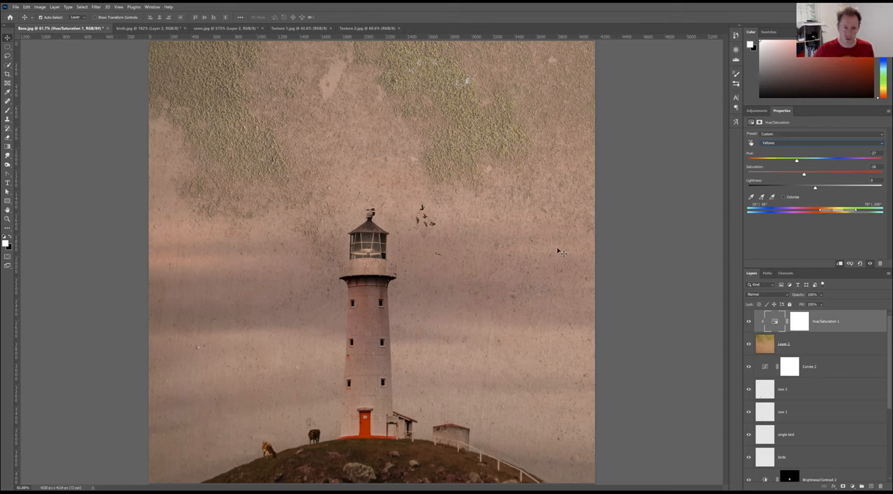
pyautogui.click(783, 343)
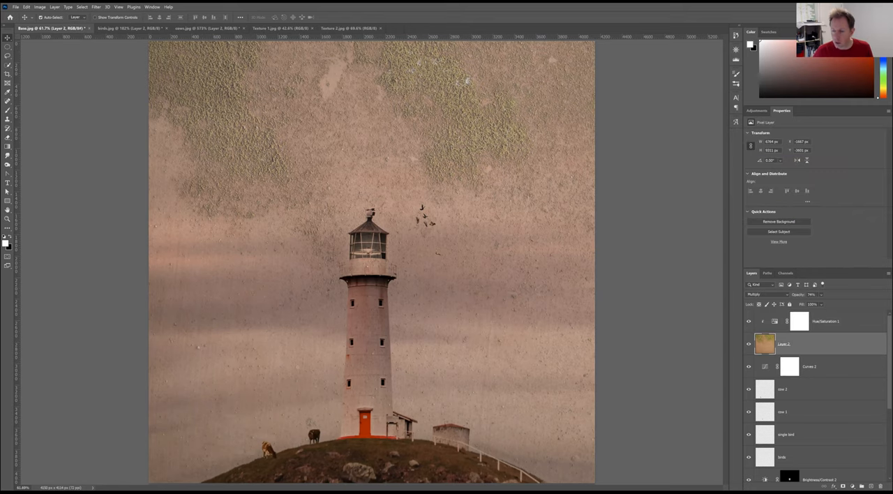
pyautogui.moveTo(525, 332)
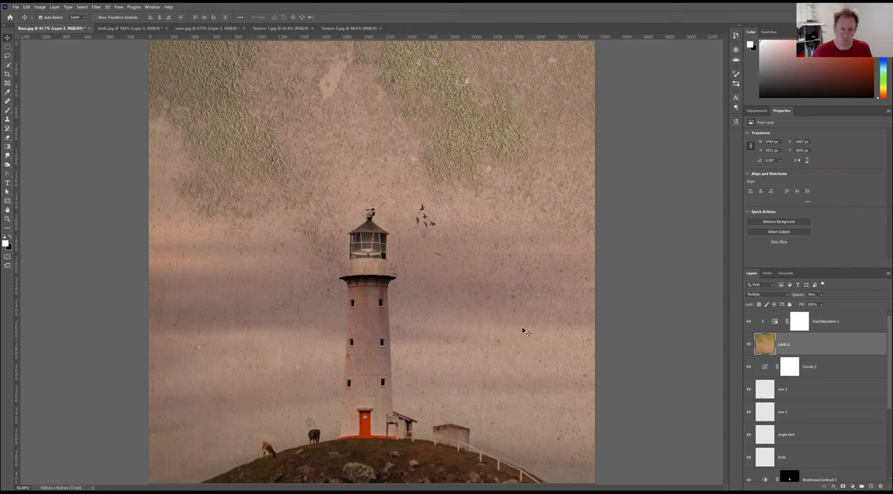
pyautogui.moveTo(383, 223)
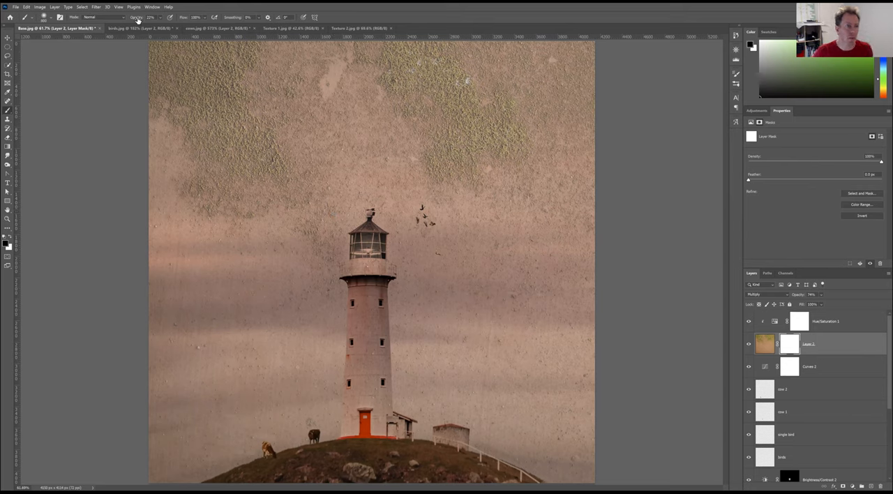
pyautogui.moveTo(371, 263)
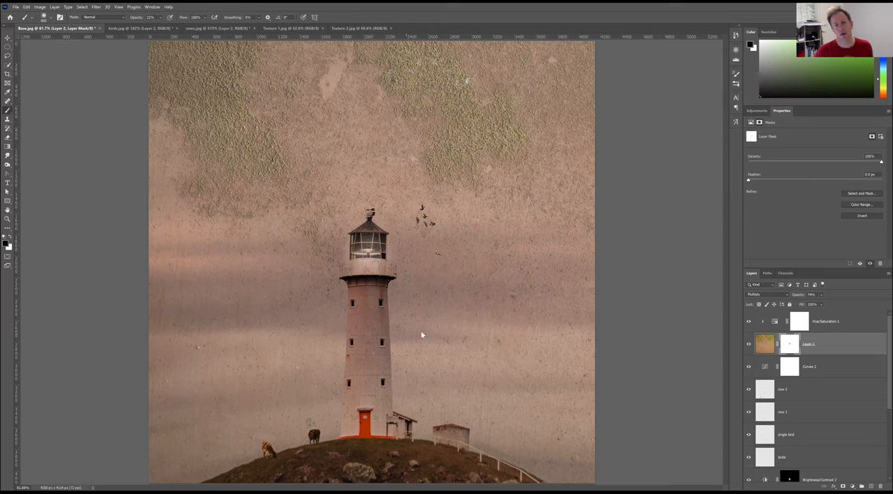
pyautogui.moveTo(390, 307)
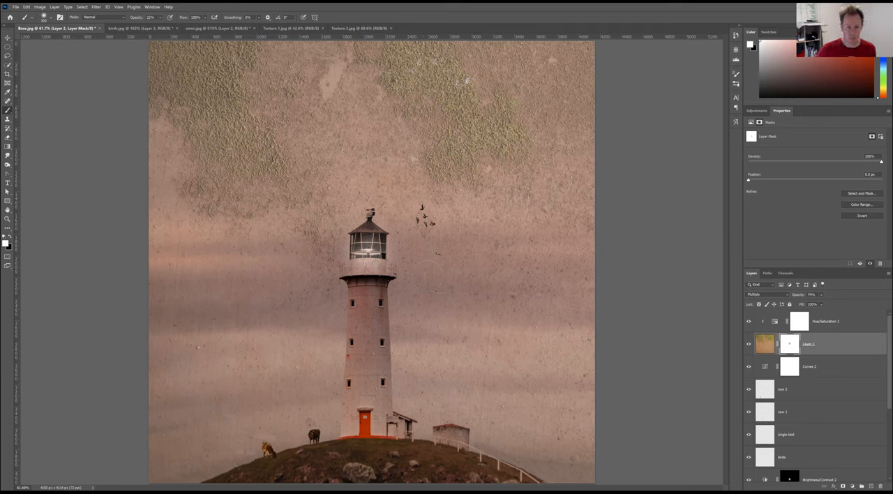
# Add a Hue/Saturation adjustment clipped to the Lichen layer to tone down its colour.
pyautogui.click(826, 321)
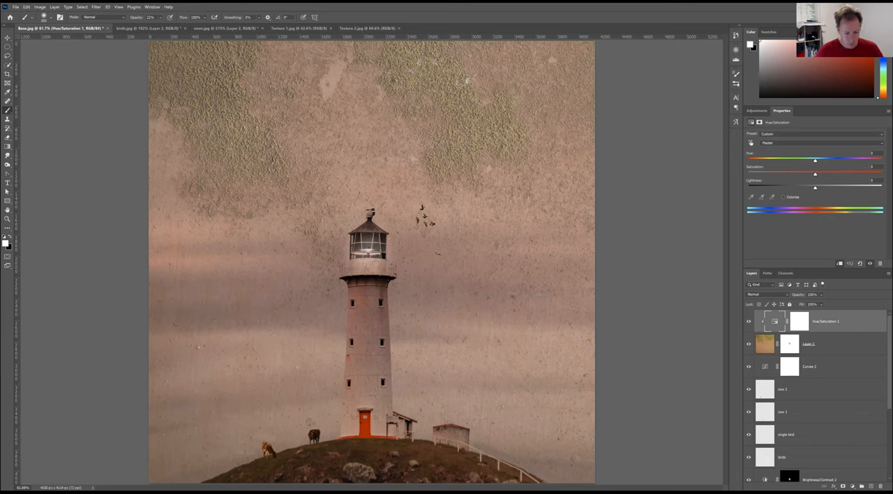
# Bring the rust texture from its document into the composite and change its layer blend mode.
pyautogui.click(363, 28)
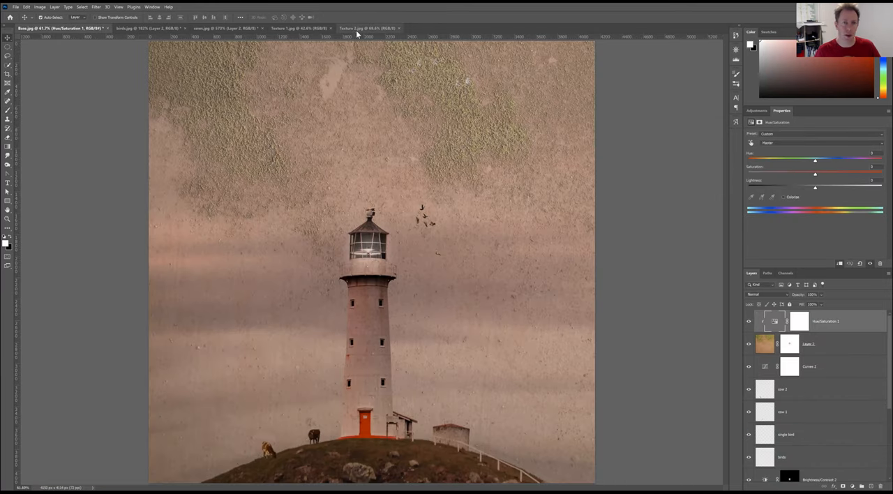
pyautogui.click(365, 28)
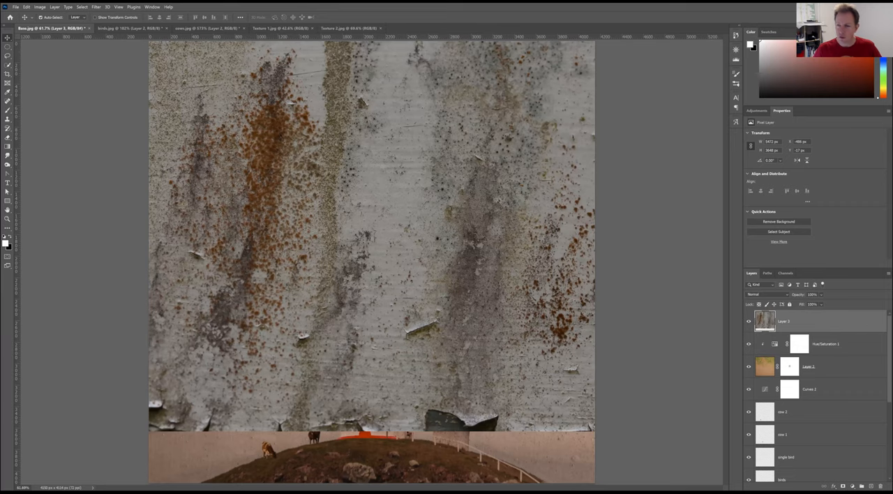
pyautogui.click(767, 295)
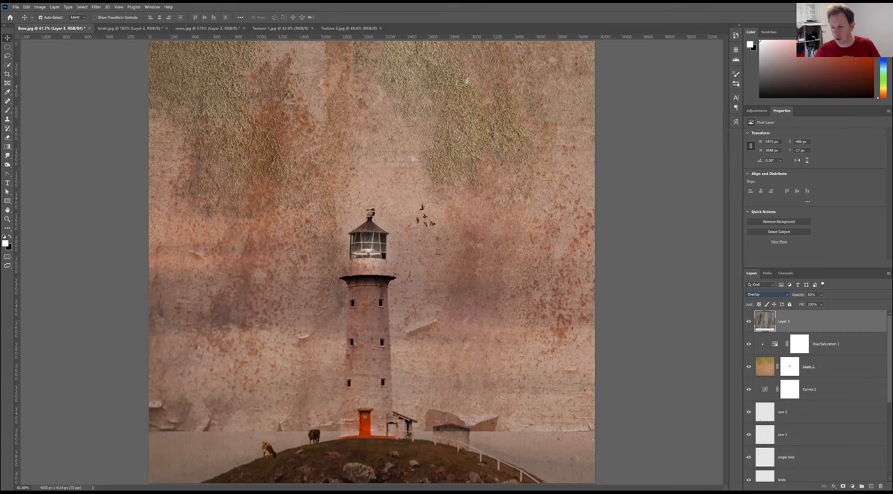
pyautogui.moveTo(701, 309)
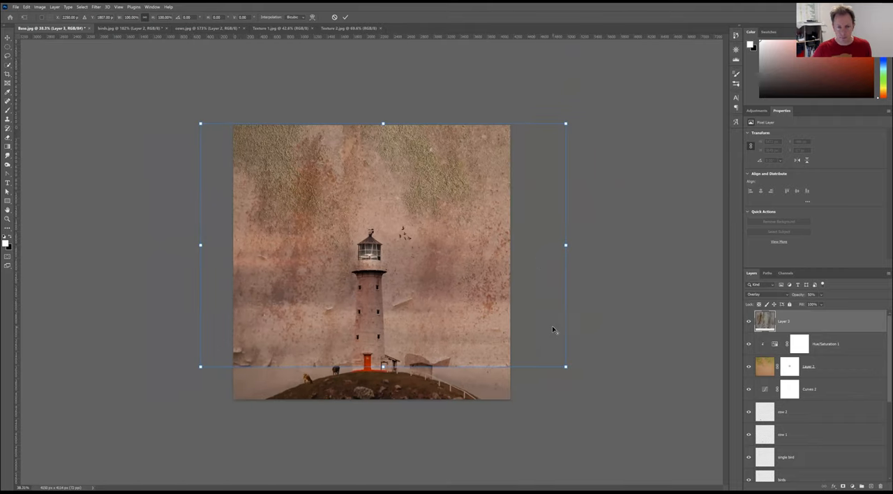
pyautogui.moveTo(533, 277)
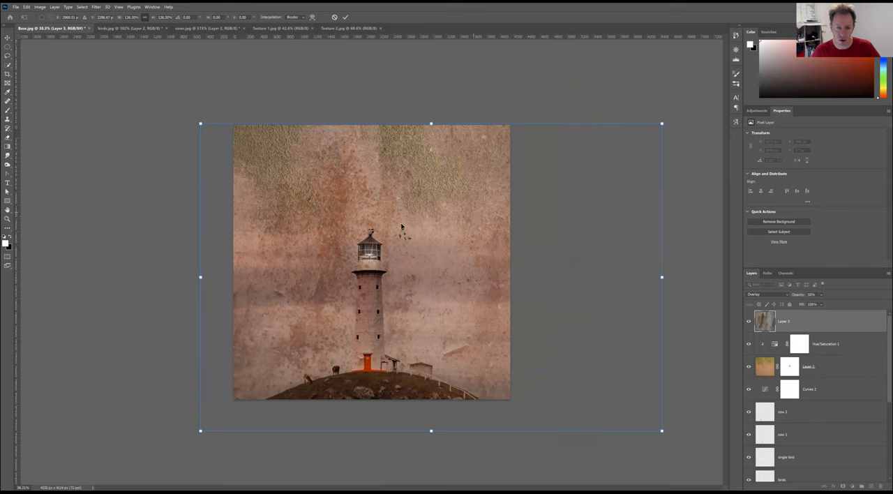
pyautogui.moveTo(337, 203)
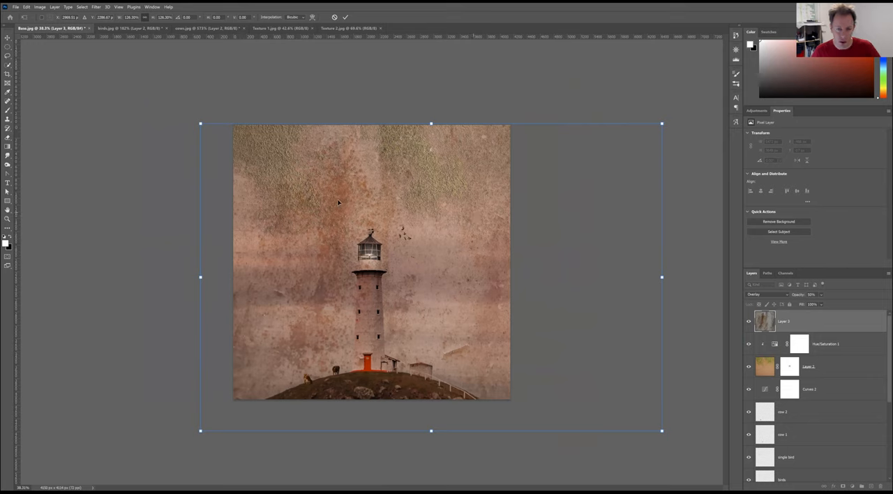
pyautogui.moveTo(342, 207)
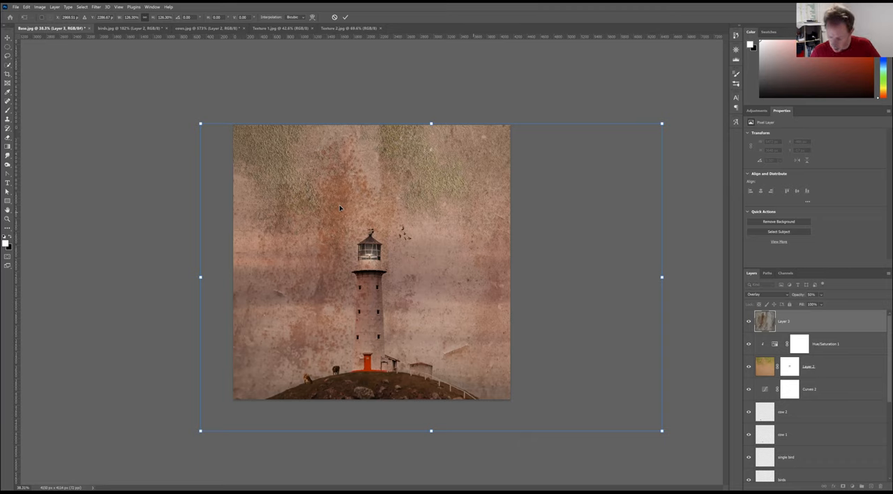
pyautogui.moveTo(349, 201)
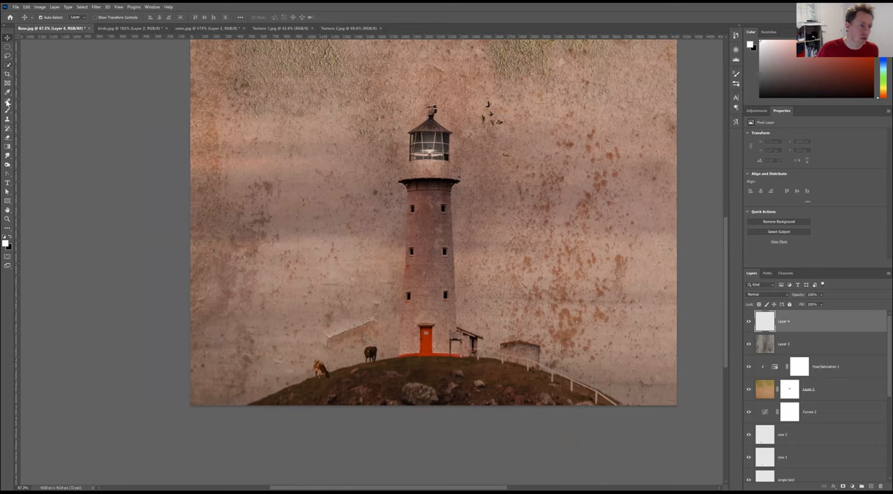
# Create a new empty layer above the rust texture.
pyautogui.click(8, 103)
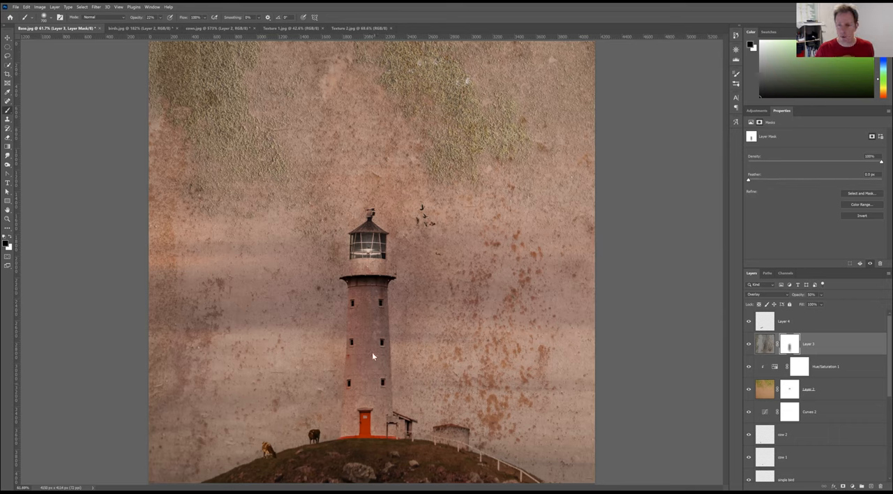
pyautogui.moveTo(382, 299)
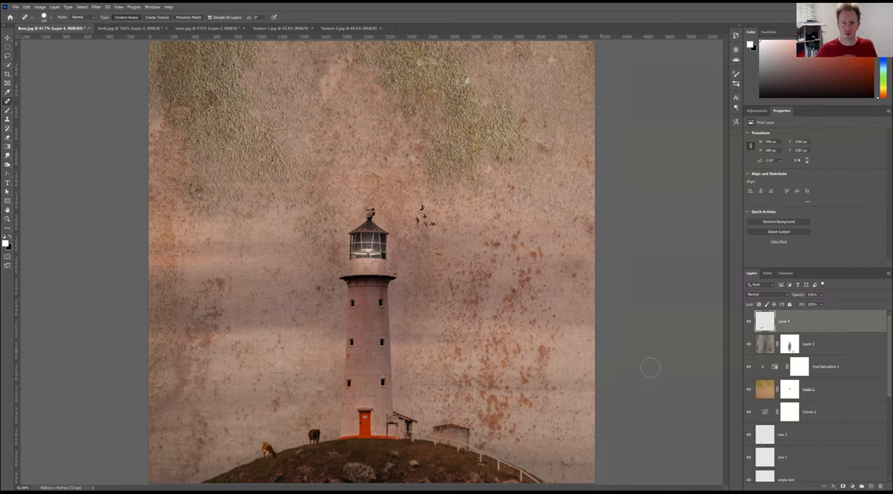
pyautogui.moveTo(716, 352)
pyautogui.write('Cloning')
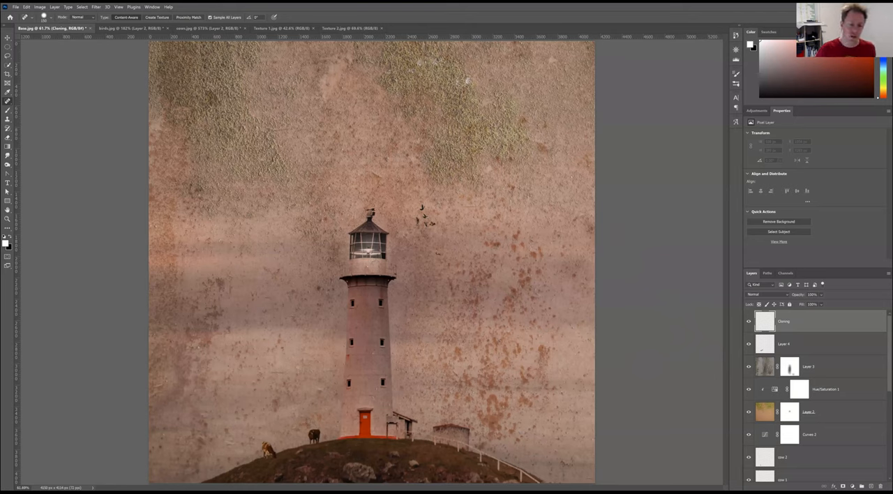
pyautogui.moveTo(764, 321)
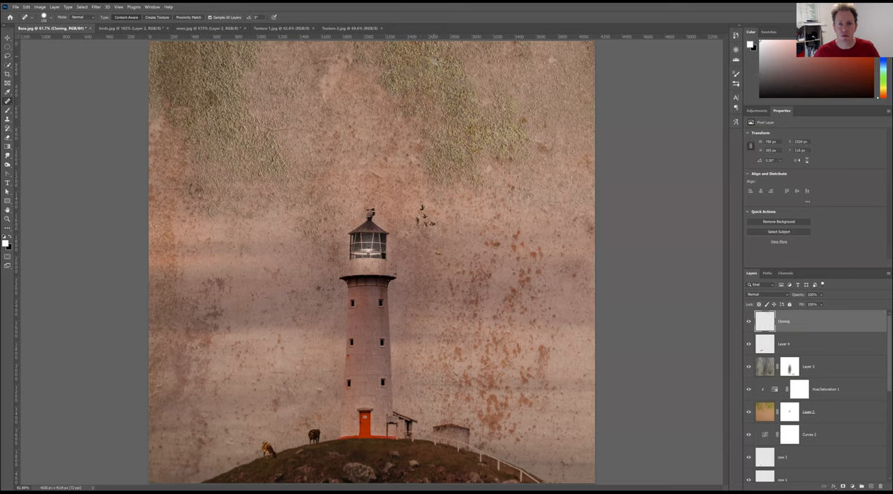
# Heal two distracting spots in the texture with the Spot Healing Brush on the Cleaning layer.
pyautogui.click(551, 59)
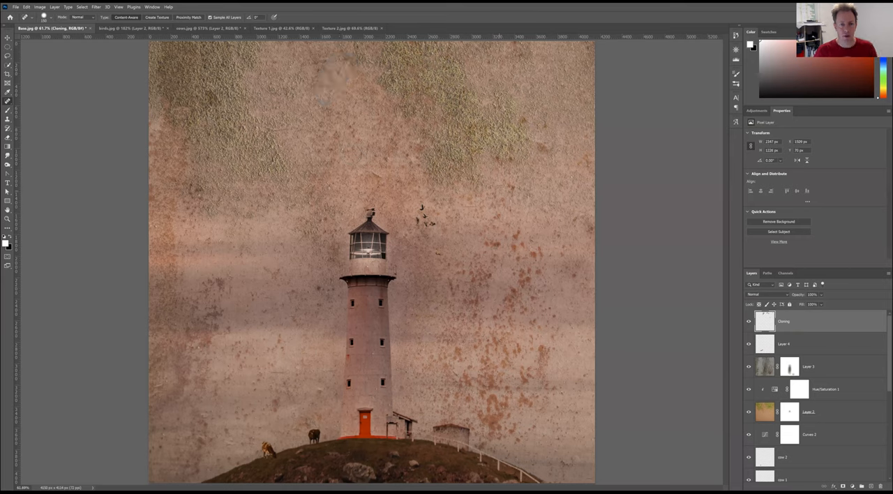
pyautogui.click(315, 391)
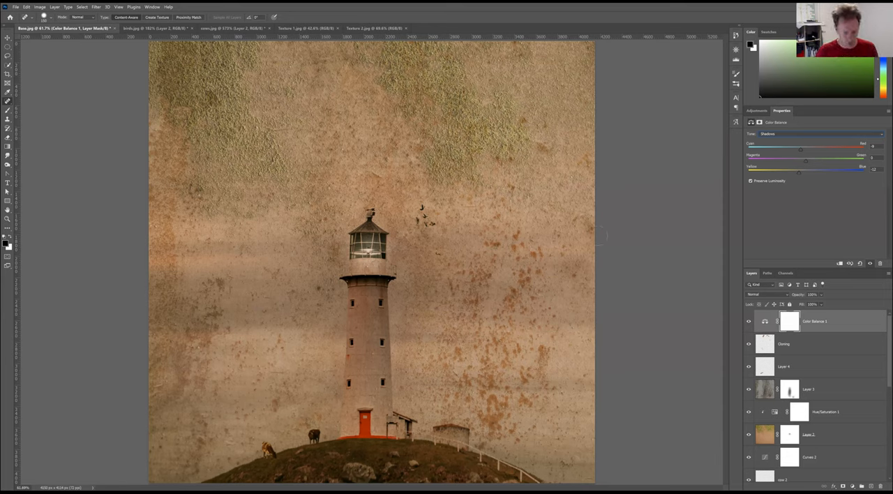
# Add a Brightness/Contrast adjustment layer above the Color Balance layer.
pyautogui.click(755, 110)
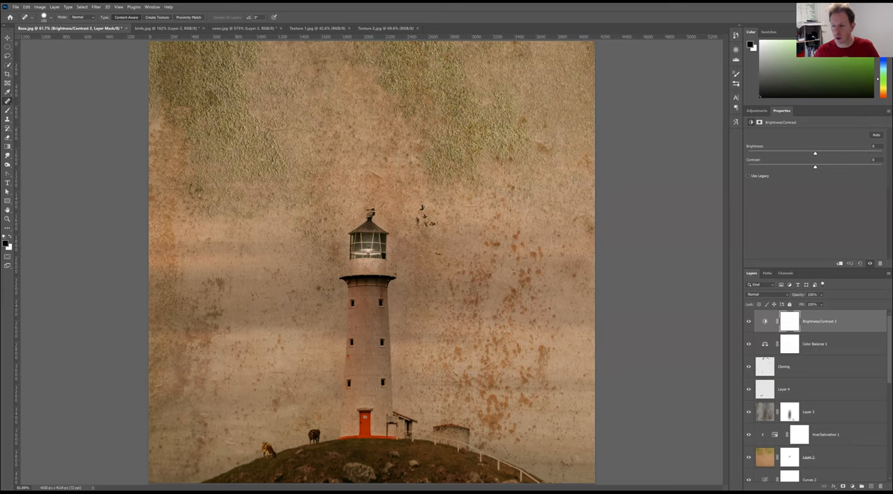
# Raise the Brightness/Contrast layer's brightness, target its mask for the vignette, and reopen its settings.
pyautogui.moveTo(814, 152); pyautogui.dragTo(828, 152)
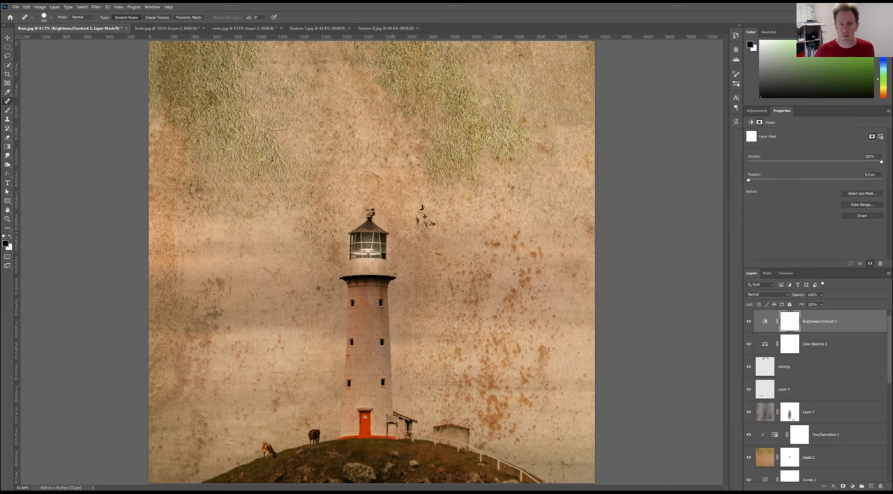
pyautogui.click(7, 147)
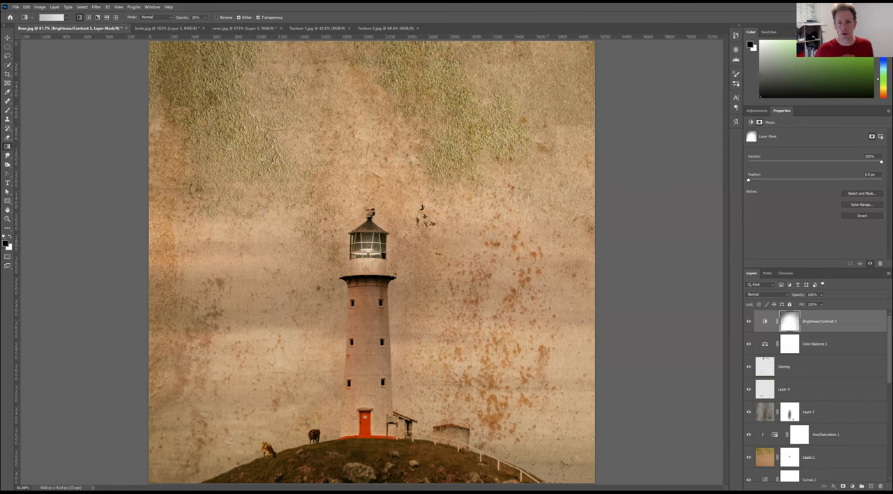
pyautogui.moveTo(618, 142)
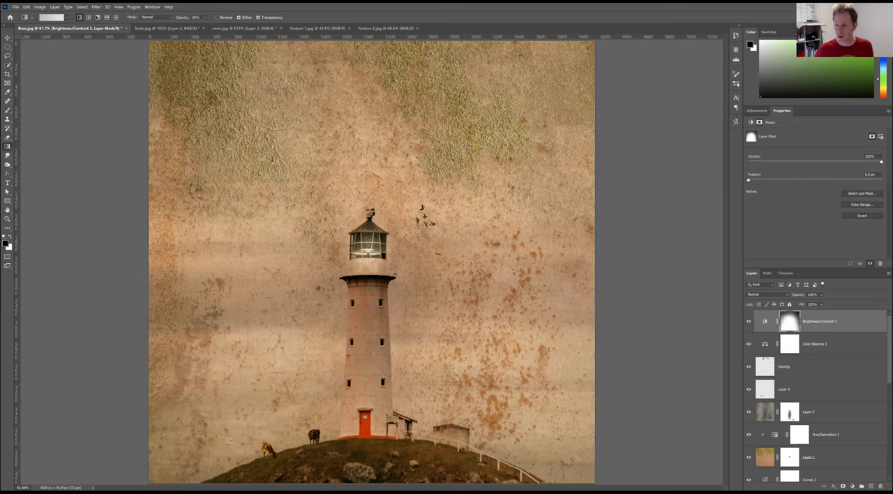
pyautogui.click(764, 321)
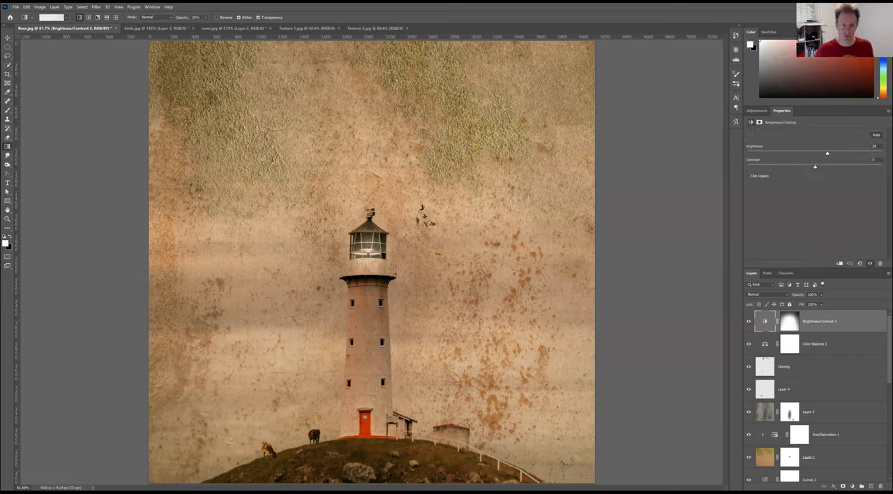